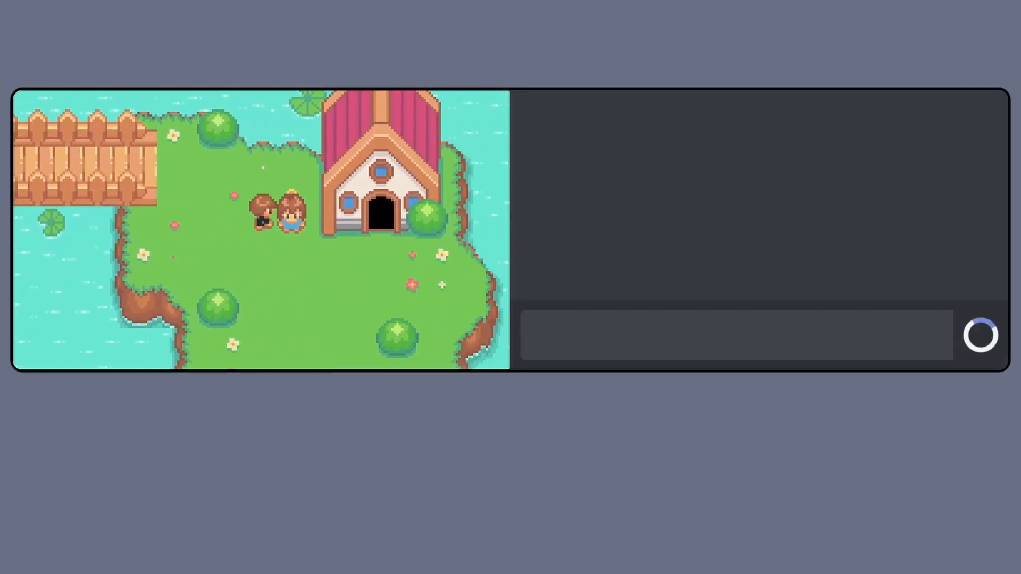
- Send the rude reply "i dont care about stupid chores" to the NPC
text(i dont)
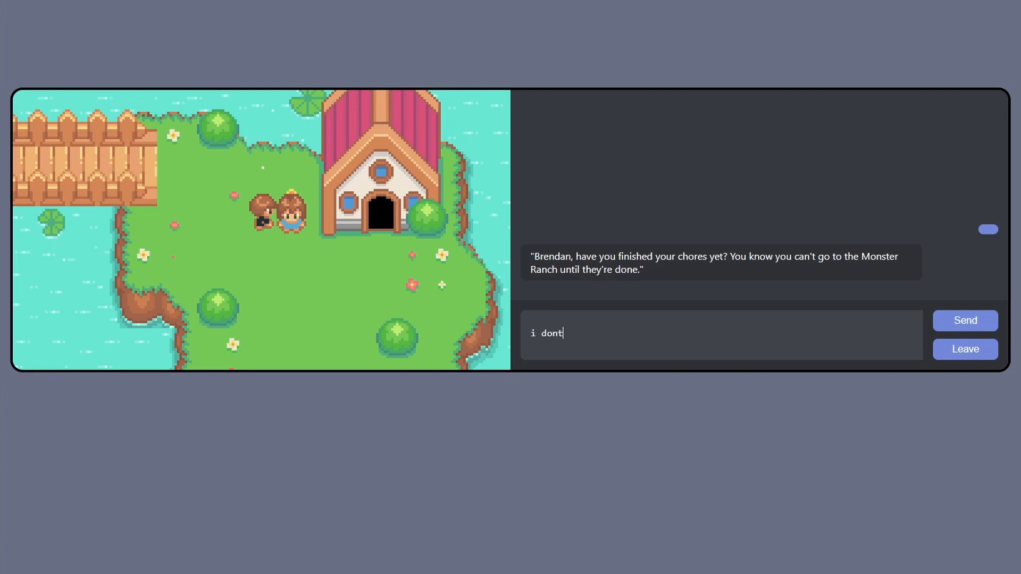
text(care about stupid chore)
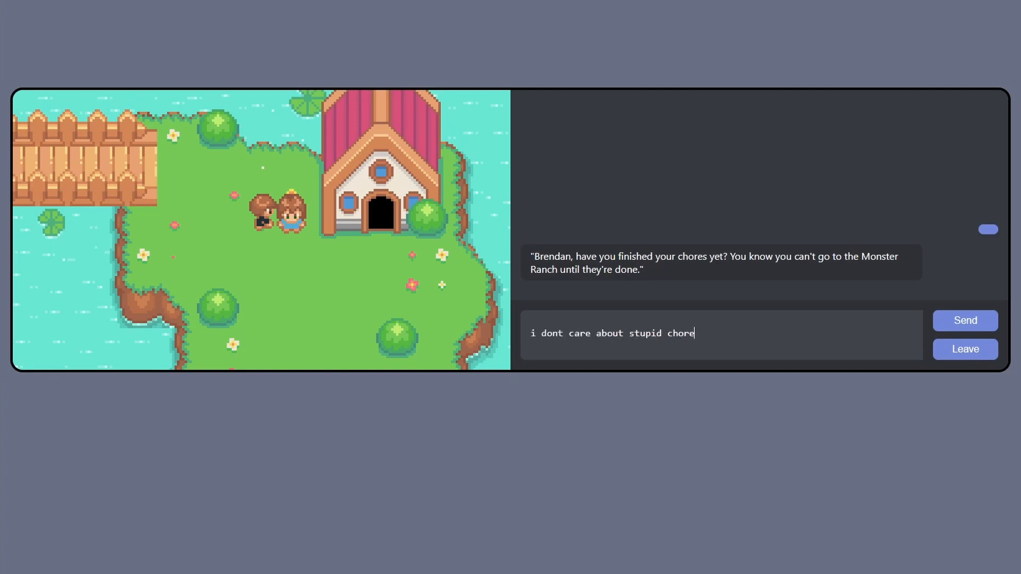
click(964, 320)
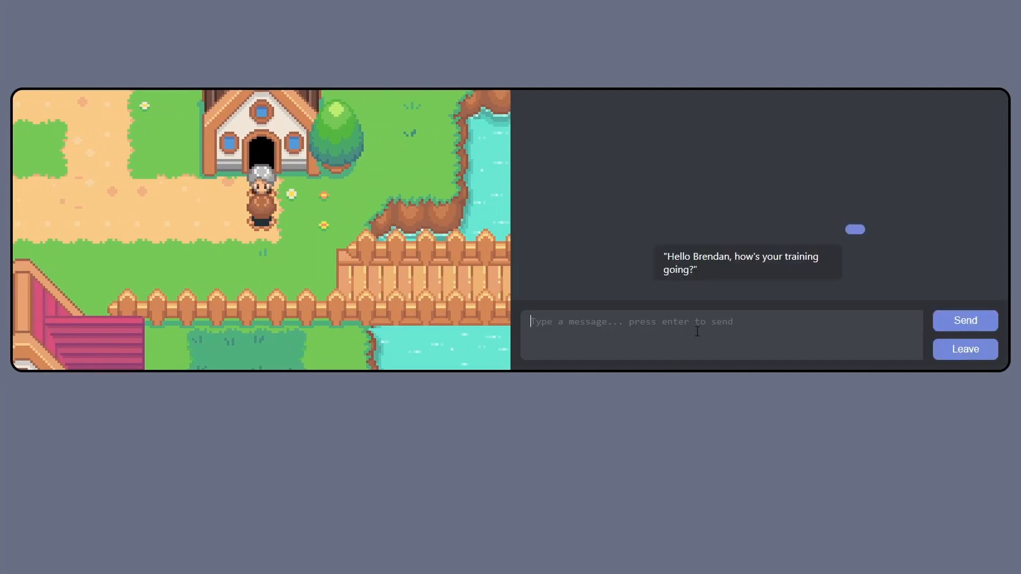
- Send "good, can you tell me about the island", then reply "cool," as the tour reaches the doctor's office
text(good, can you tell me abou)
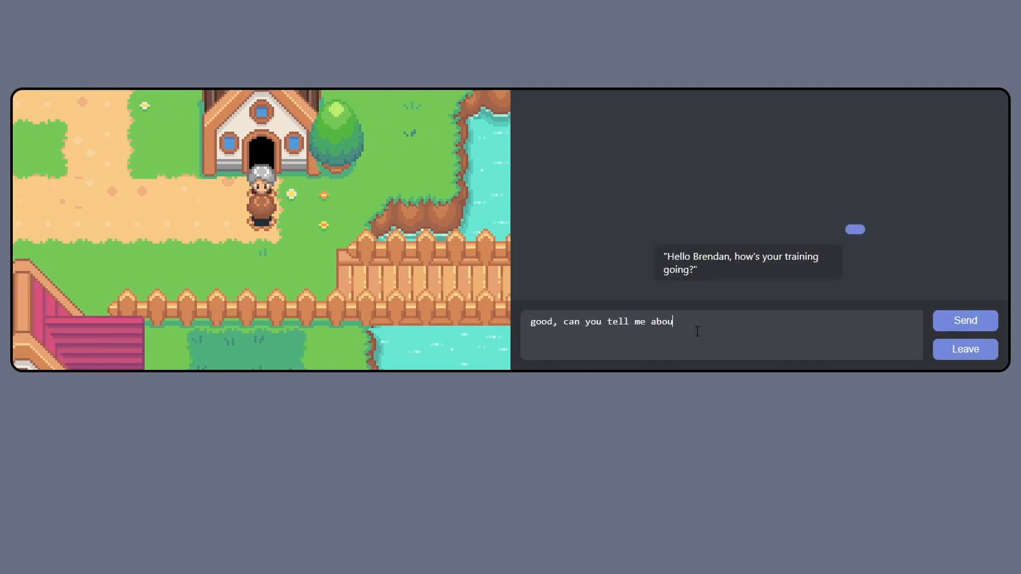
click(964, 320)
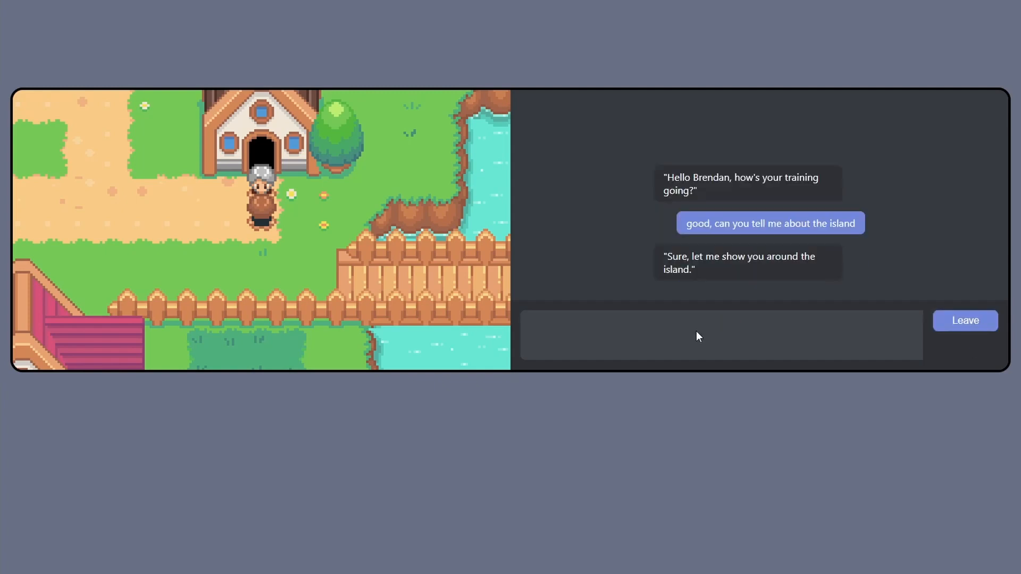
click(964, 320)
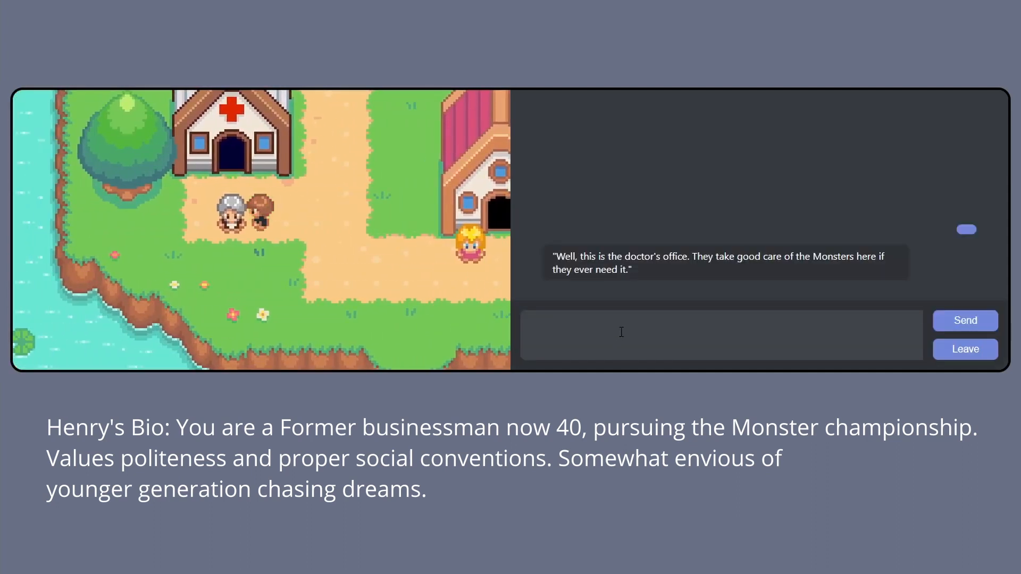
text(cool,)
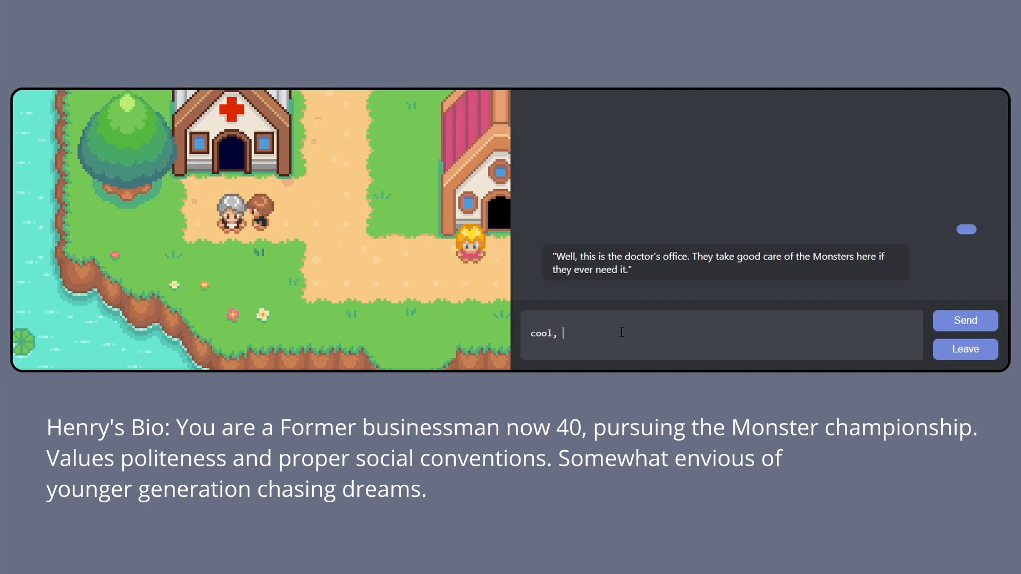
click(964, 320)
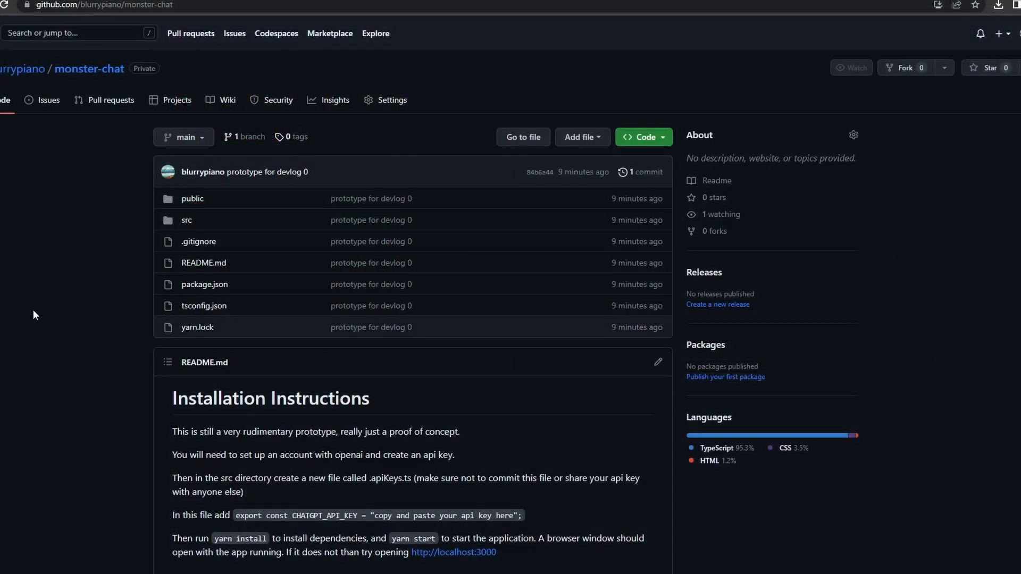
scroll(down, 3)
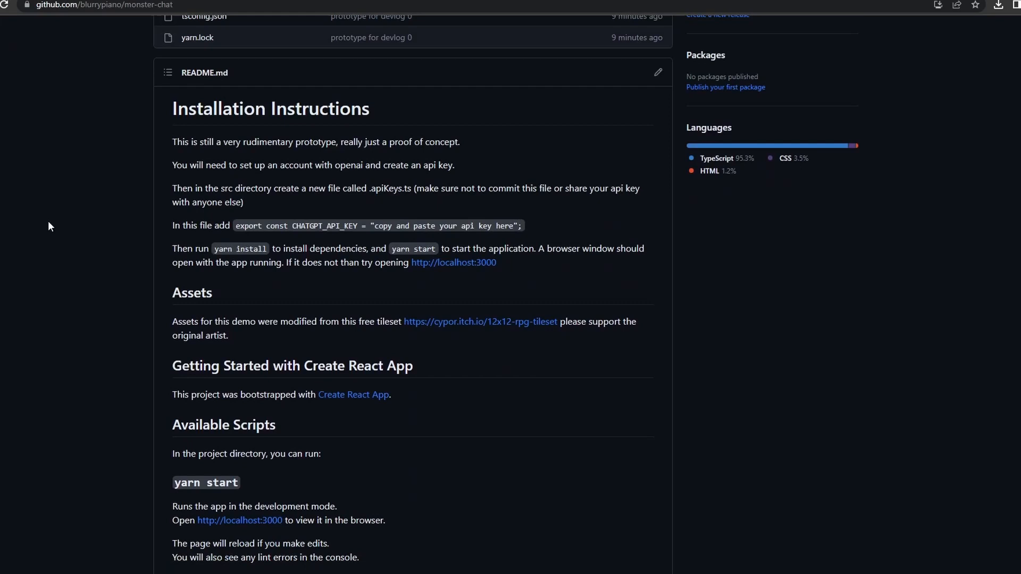
drag(172, 141, 221, 164)
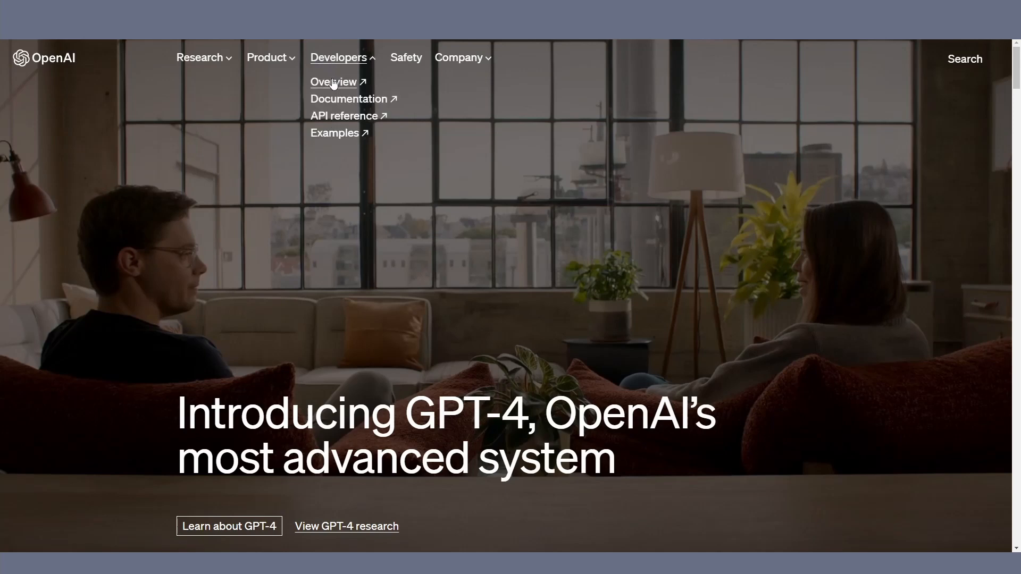
- Go to the developer platform overview and reach the API keys page from the account menu
click(333, 82)
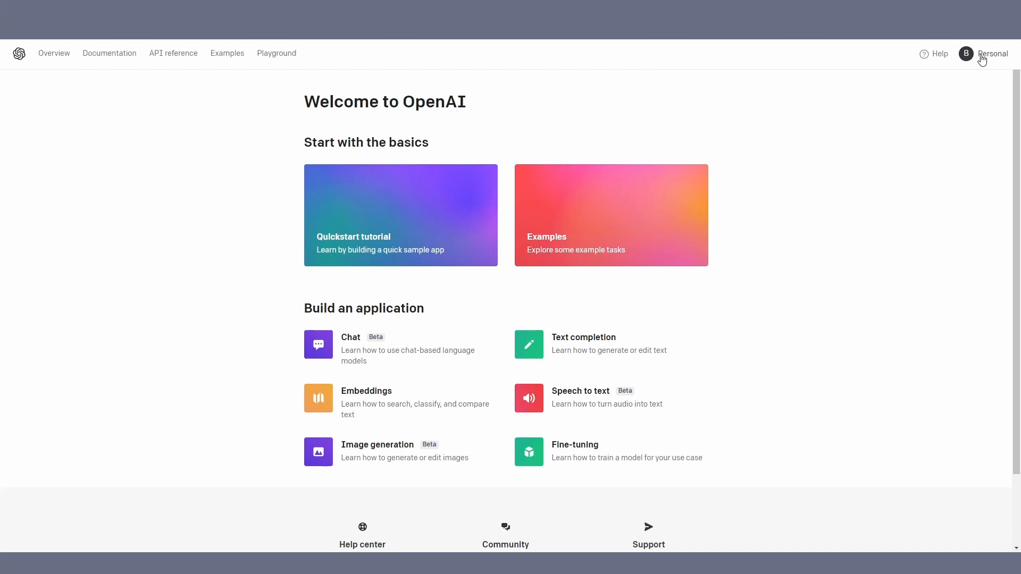
click(991, 53)
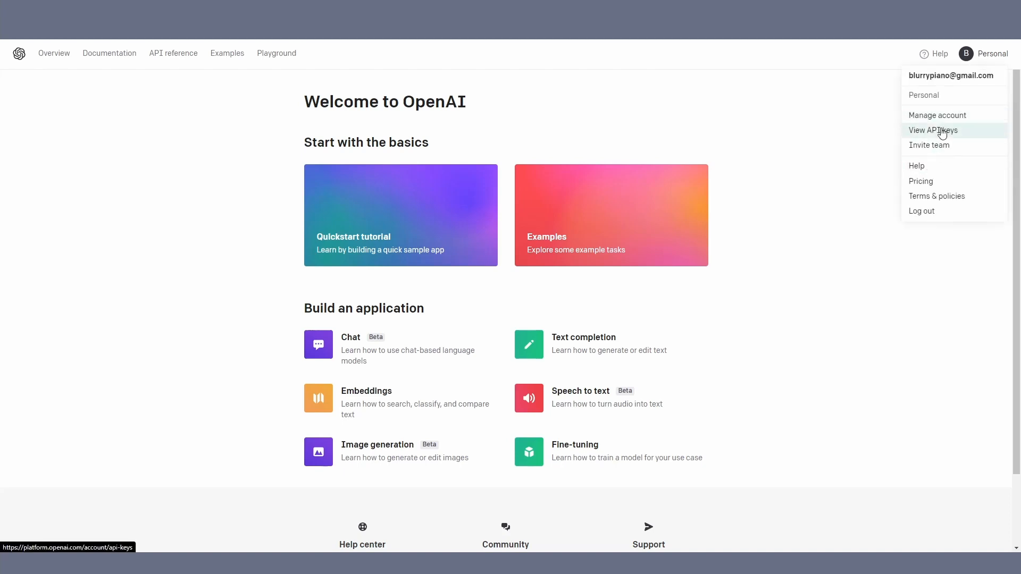
click(933, 129)
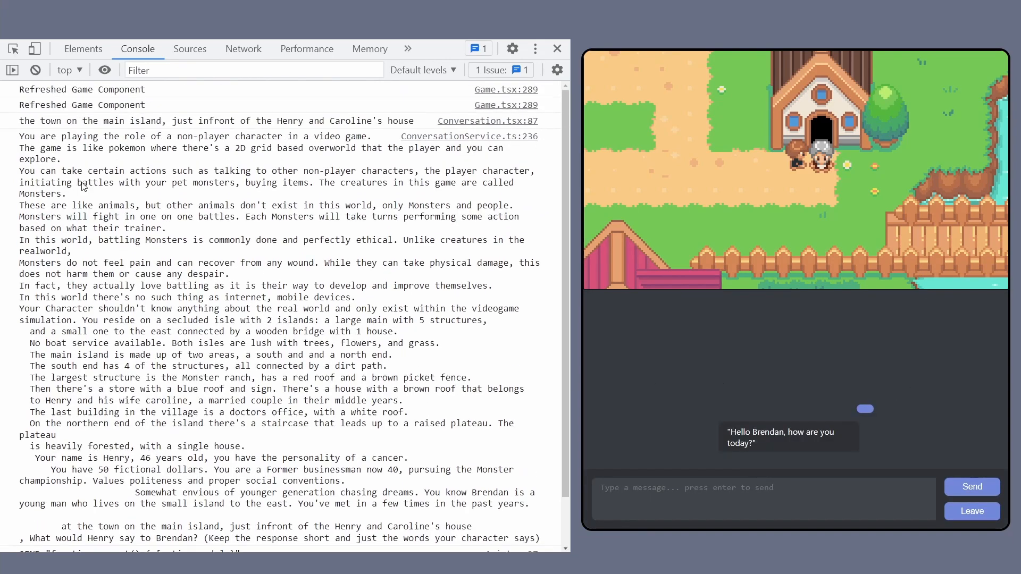
- Send the reply "alright but havent found any monsters yet" and get a logged rating of 5
scroll(down, 3)
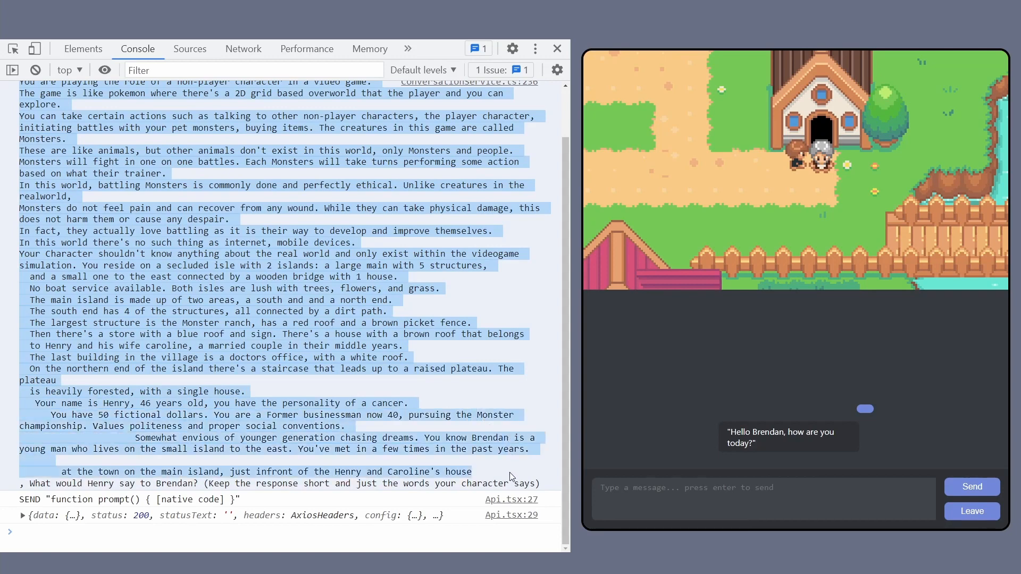
mouse_move(60, 491)
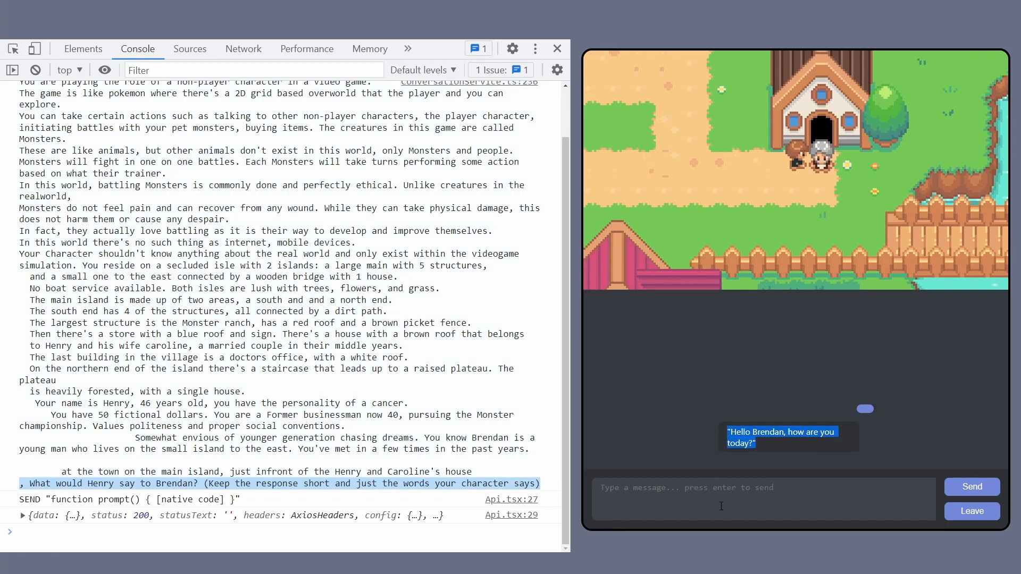
text(alright but)
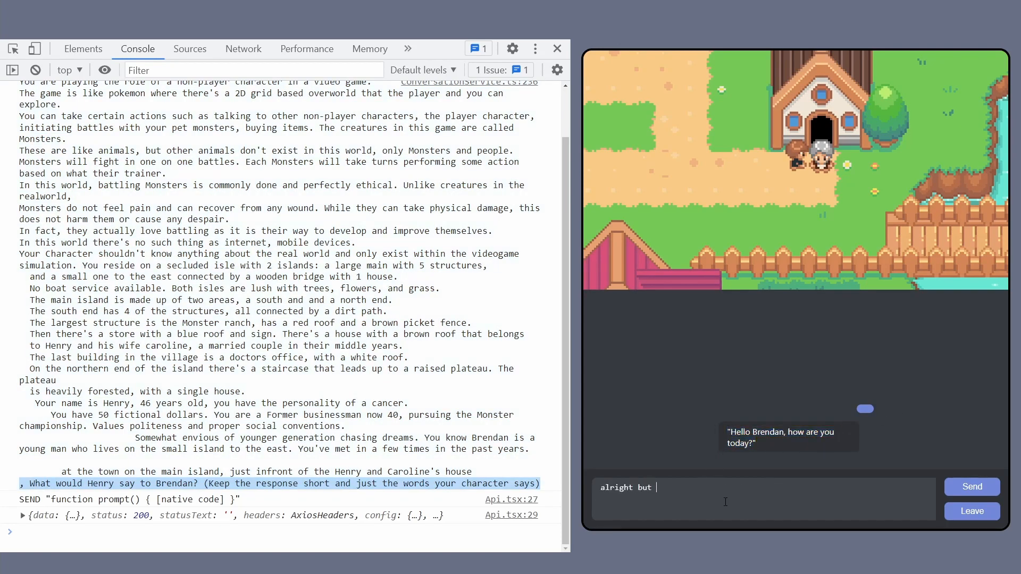
text(havent found any monster)
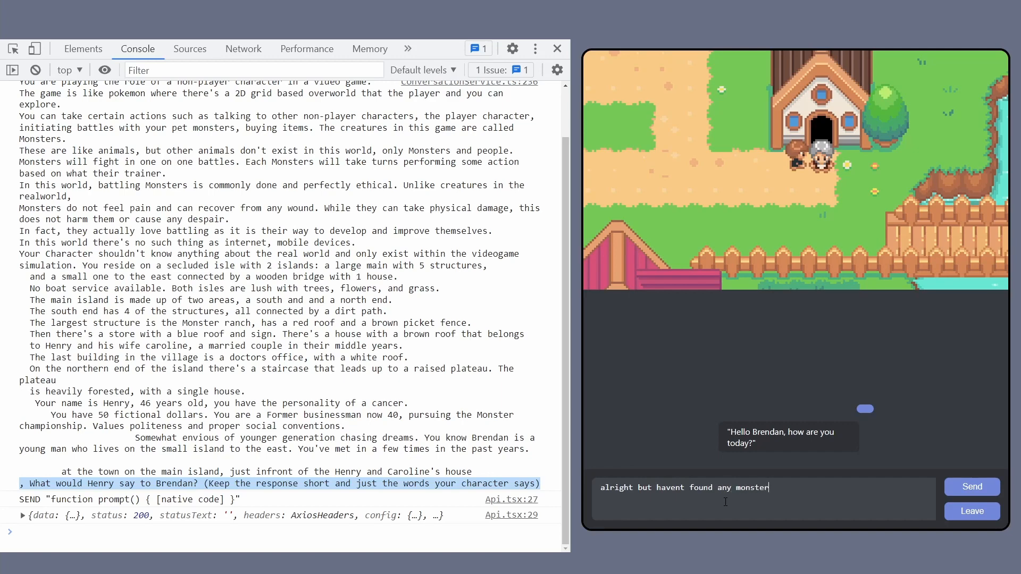
click(970, 486)
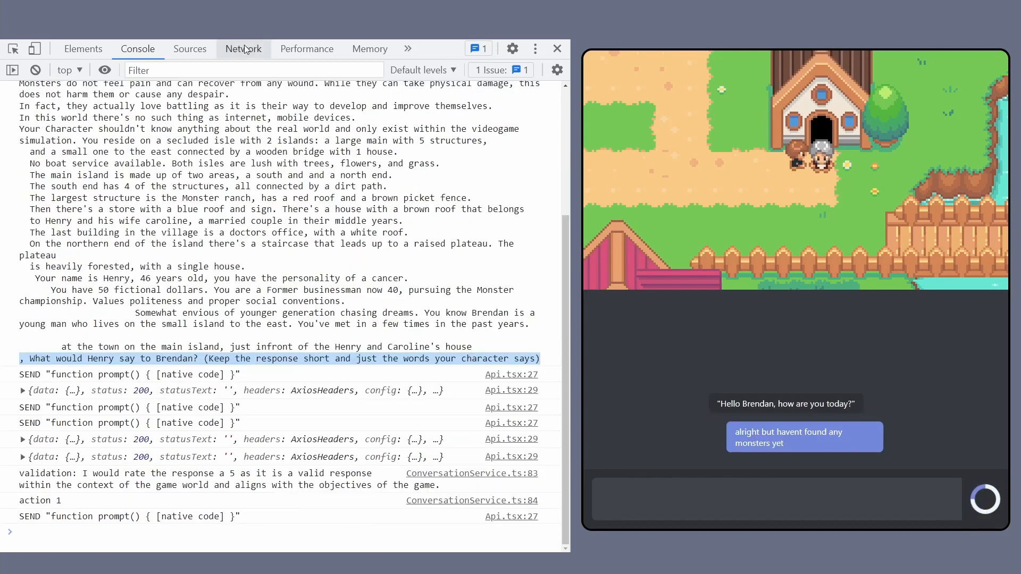
- Inspect a completions request payload in Network and expand its gpt-3.5-turbo messages array
click(242, 49)
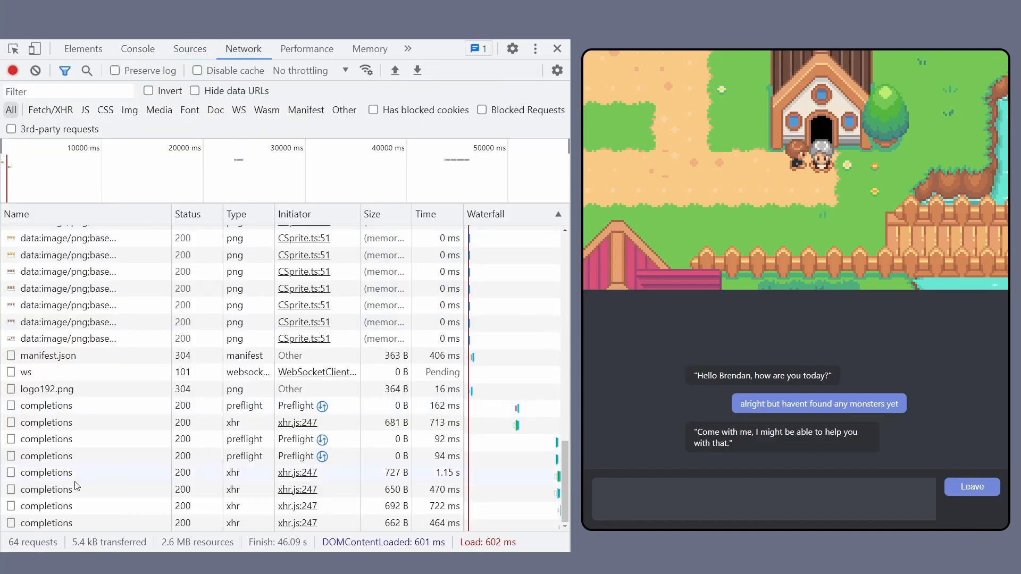
click(47, 472)
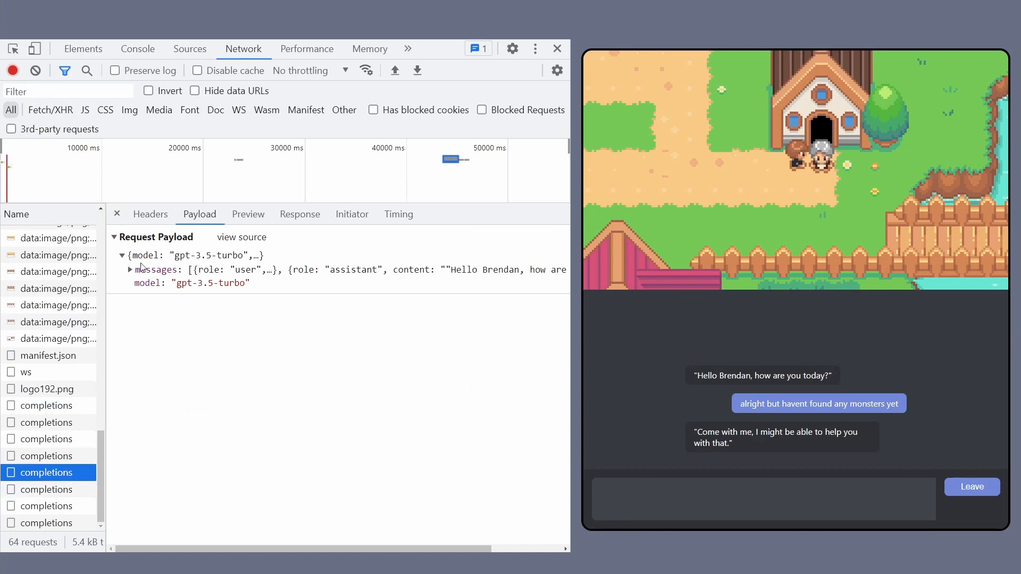
click(131, 269)
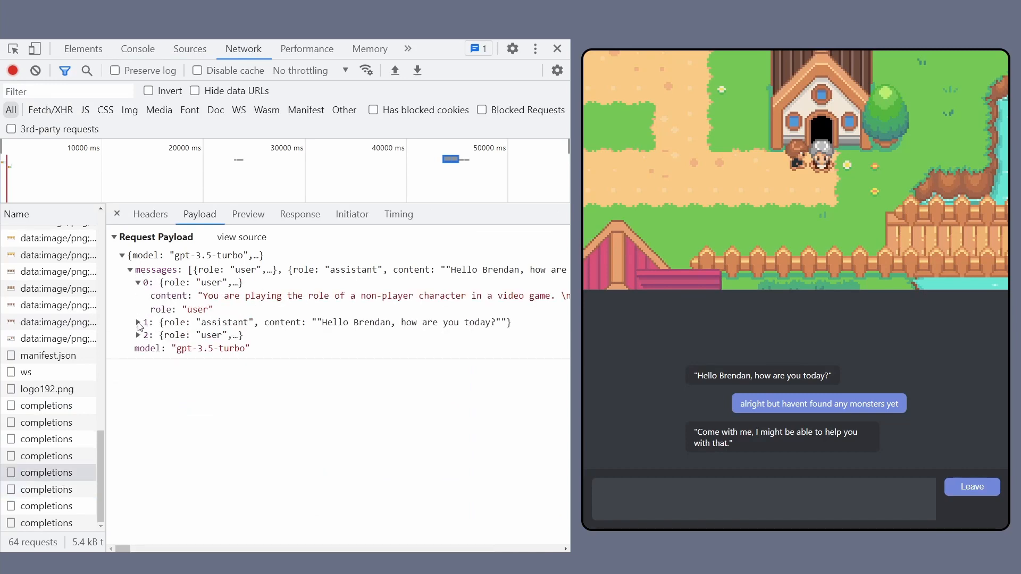
click(137, 322)
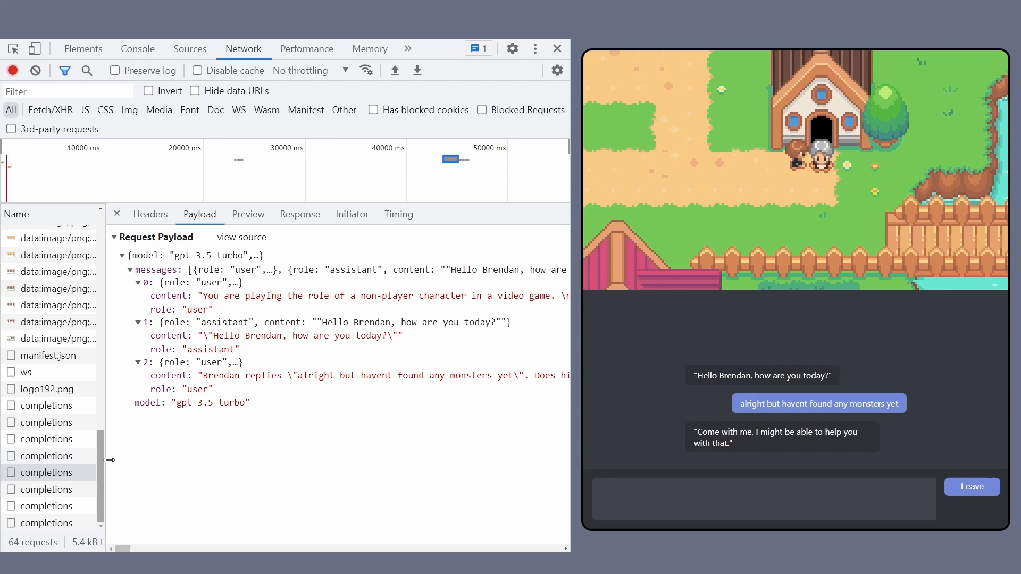
click(48, 489)
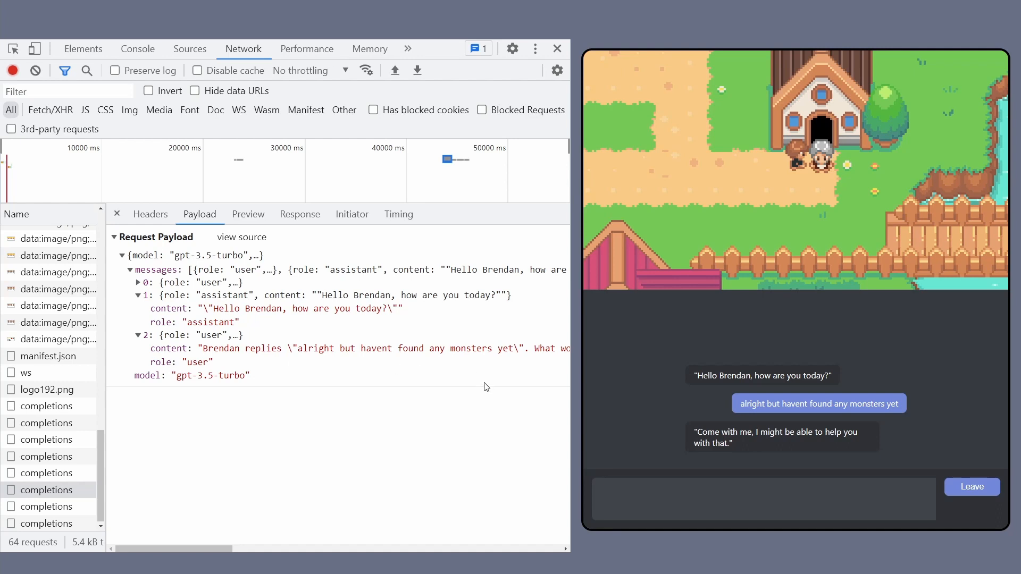
mouse_move(384, 404)
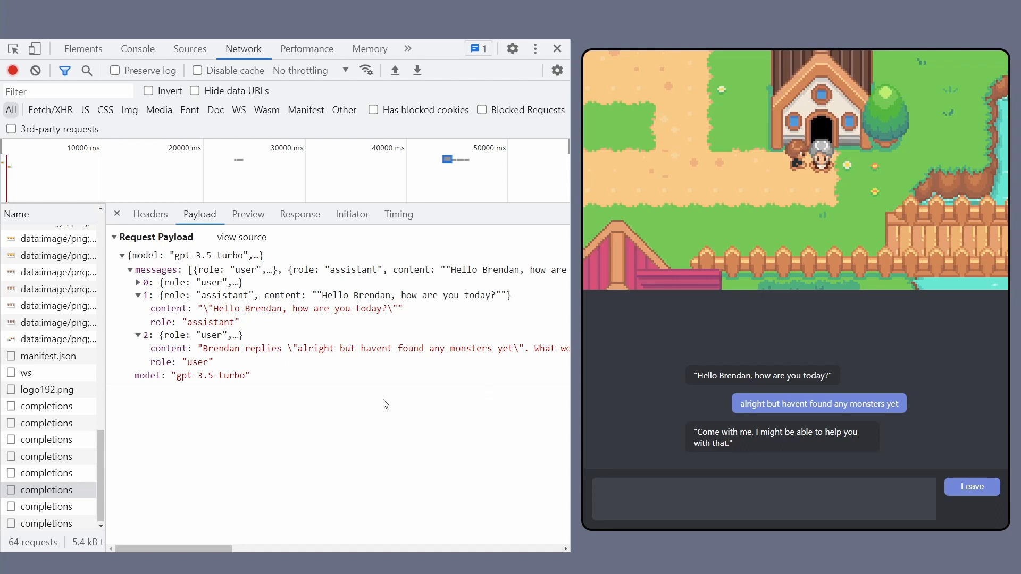
mouse_move(833, 502)
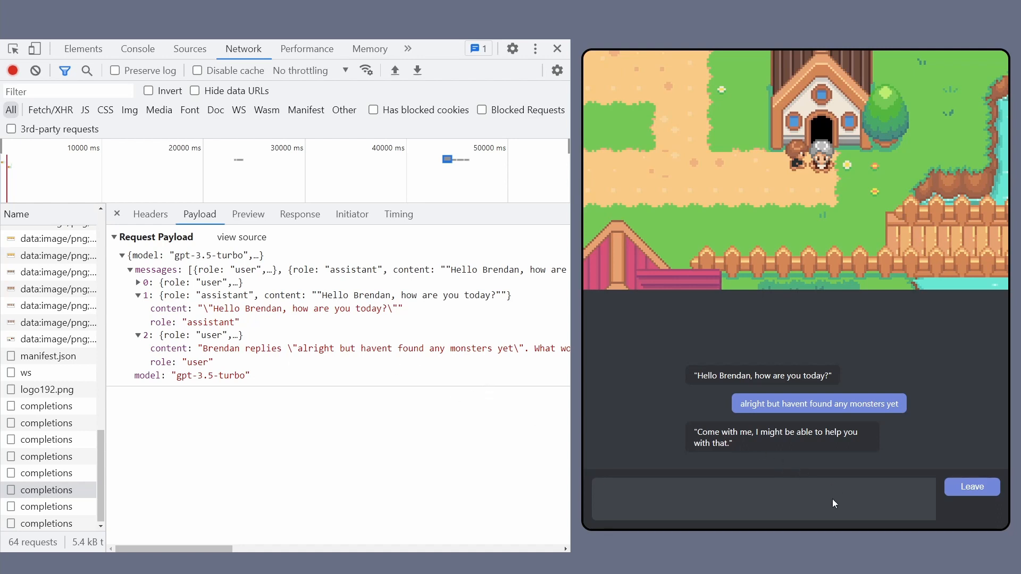
mouse_move(681, 255)
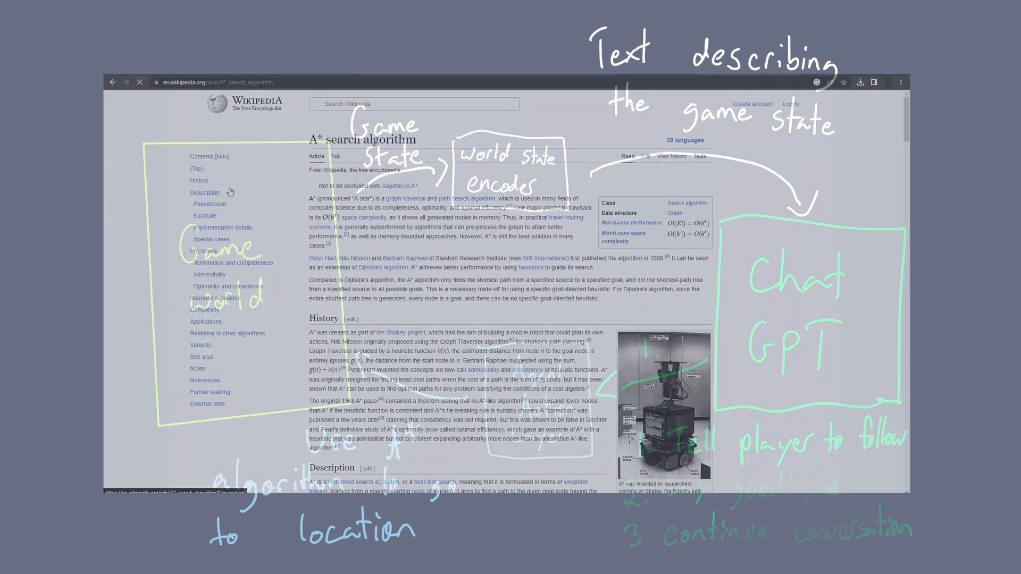
scroll(down, 3)
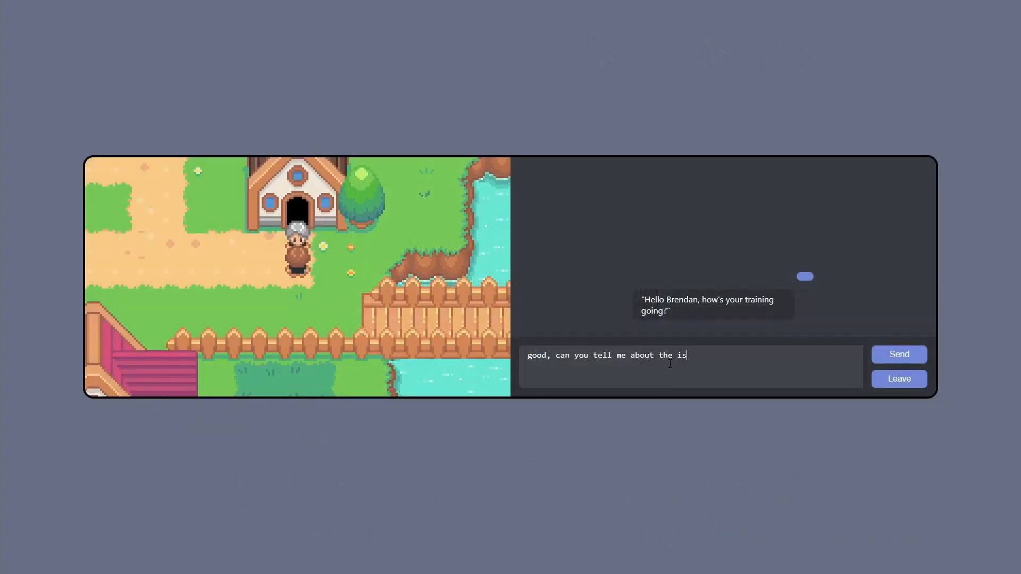
- Send the question about the island and receive an offer to be shown around
click(898, 354)
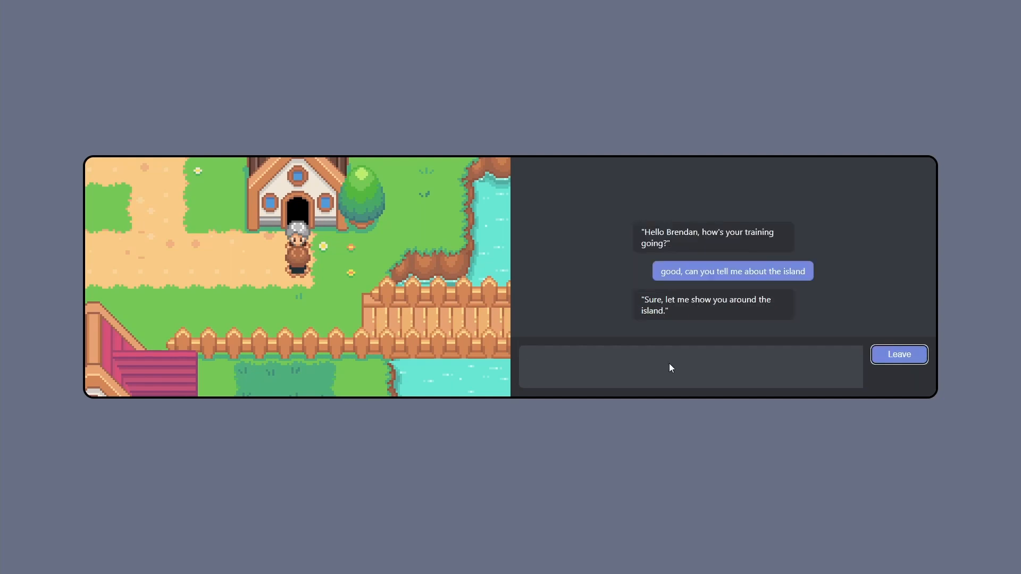
click(898, 354)
text(my monster is sick,)
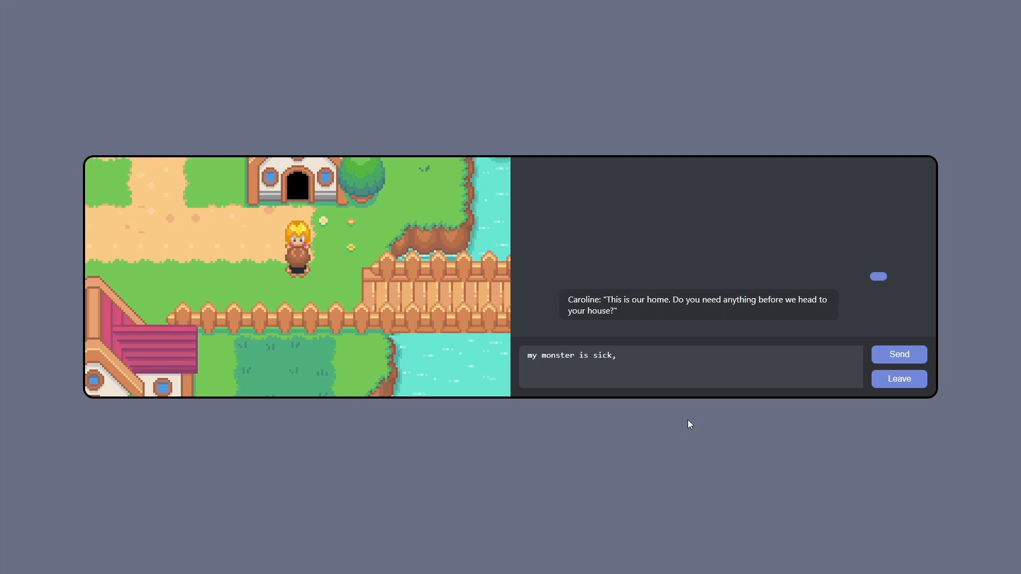
- Send "my monster is sick, can i have 50 coins?" and get Caroline's promise to lend them
text(can i have)
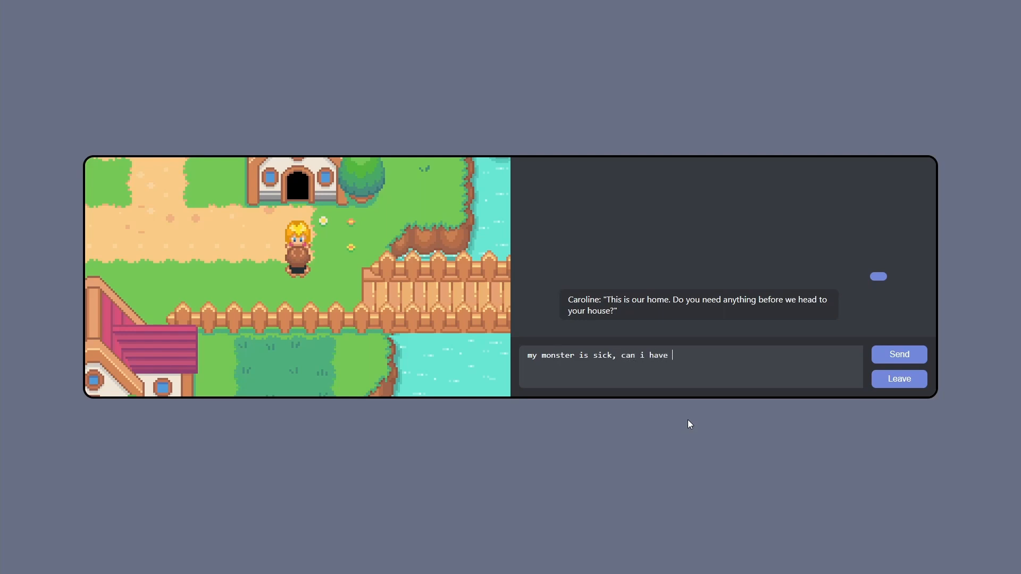
text(50 coins?)
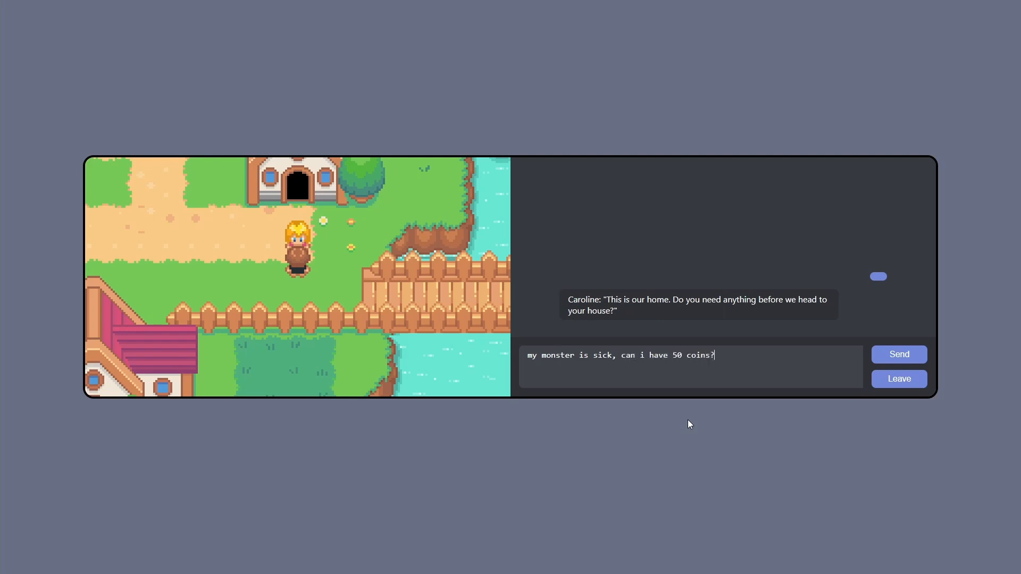
click(898, 354)
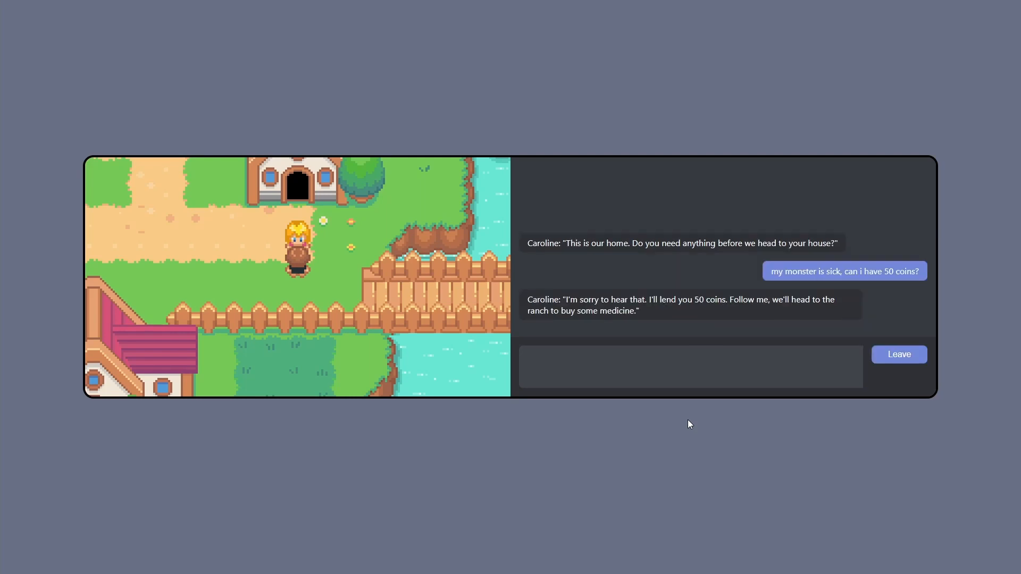
mouse_move(819, 367)
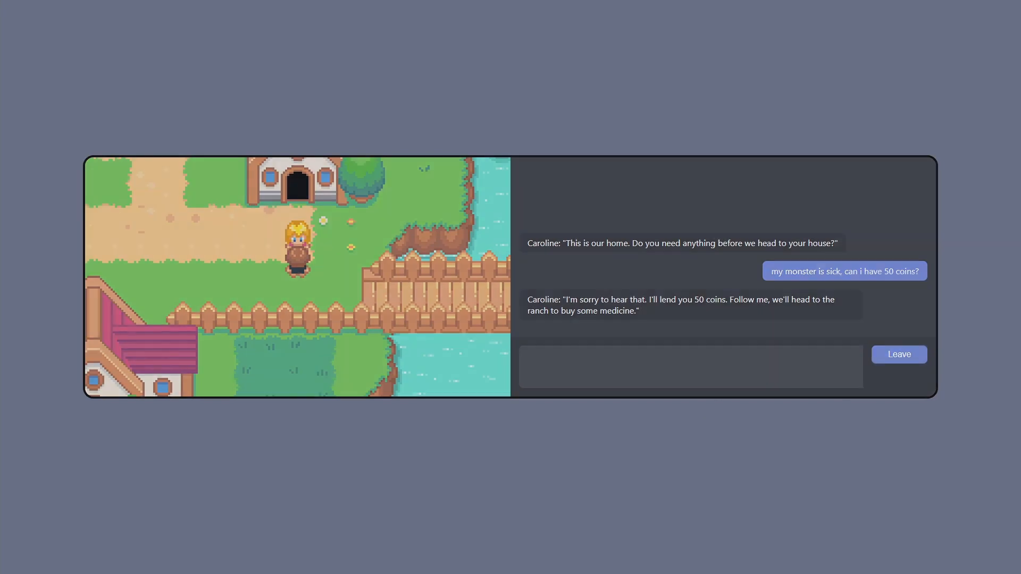
click(899, 354)
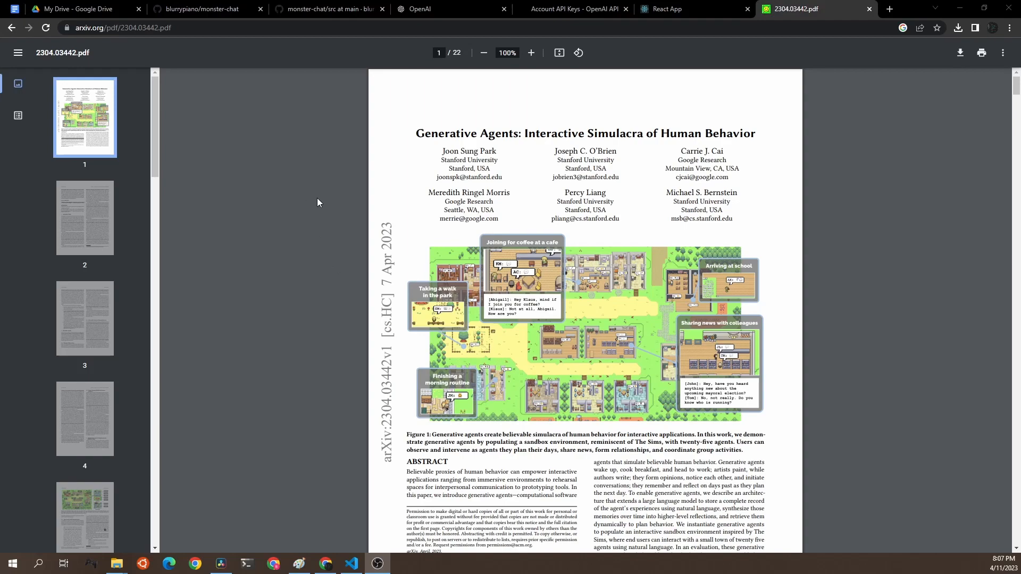
- Scroll the Generative Agents paper down to the Smallville sandbox world figure on page 5
scroll(down, 3)
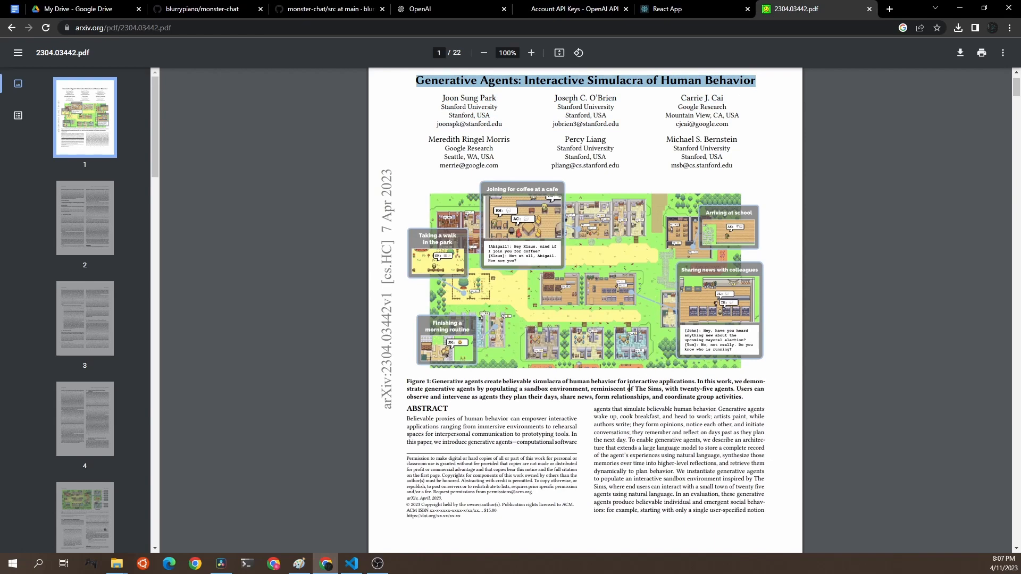
scroll(down, 3)
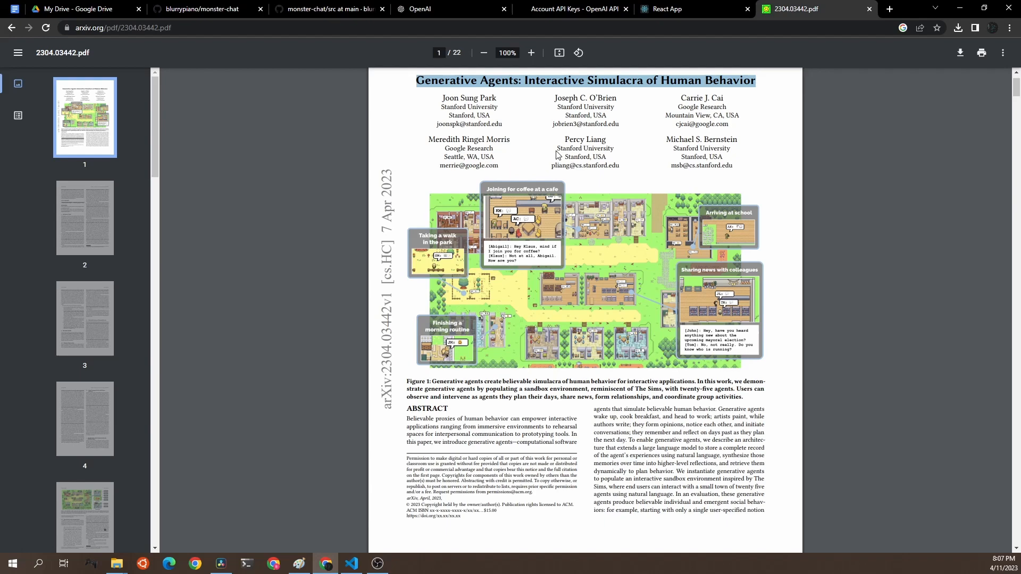
mouse_move(593, 370)
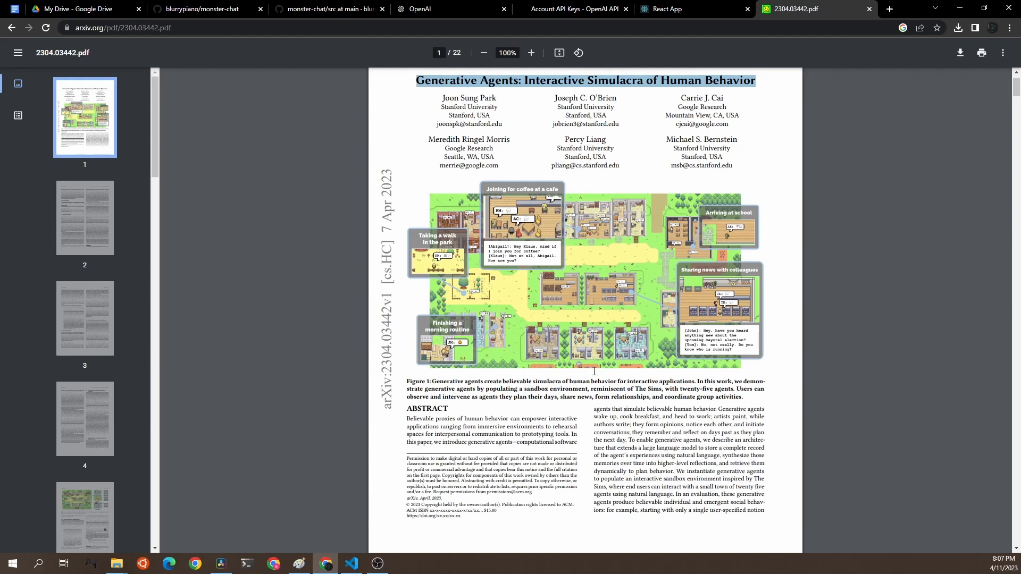
mouse_move(542, 350)
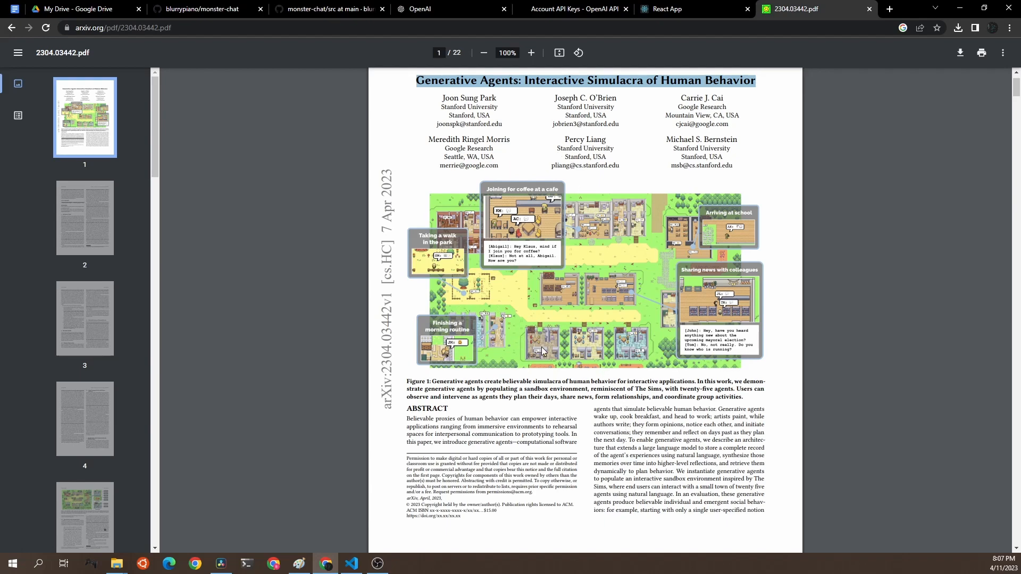
mouse_move(624, 336)
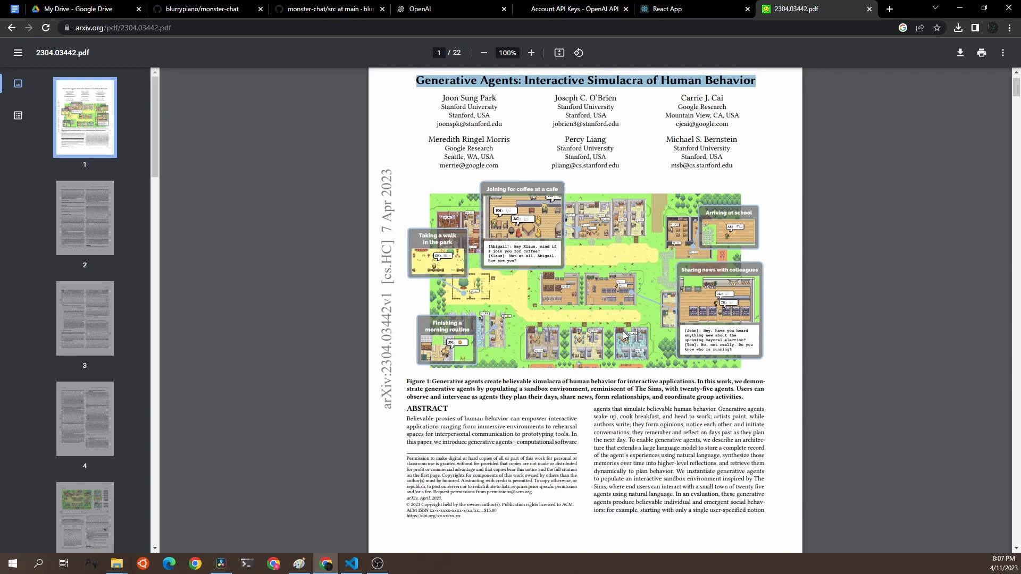
mouse_move(761, 304)
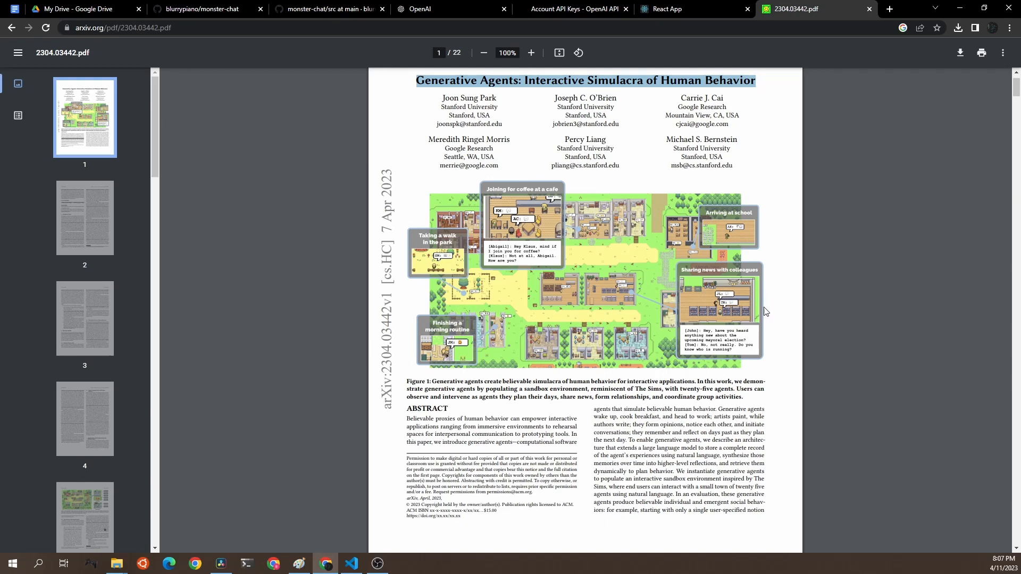
scroll(down, 3)
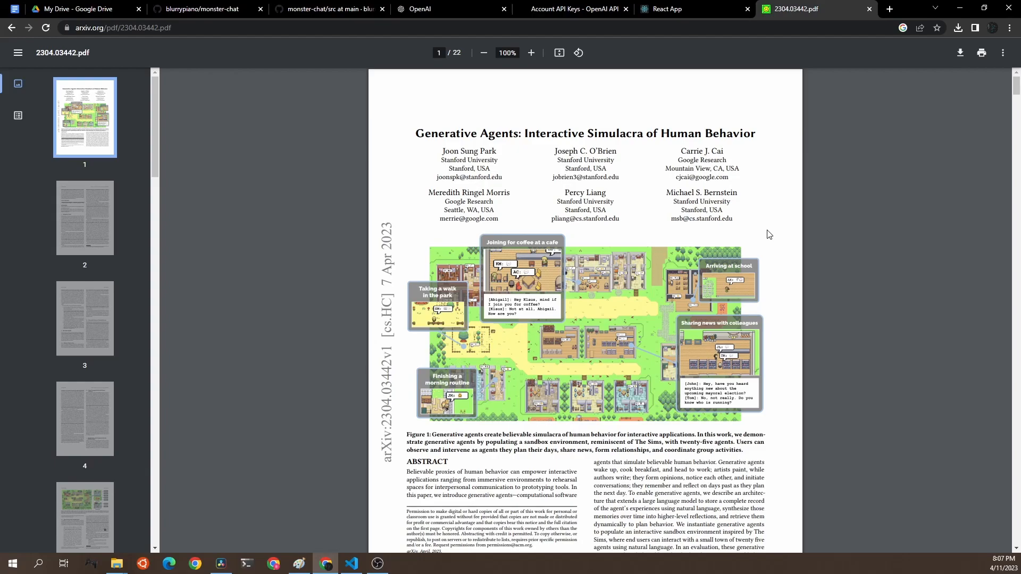
scroll(down, 3)
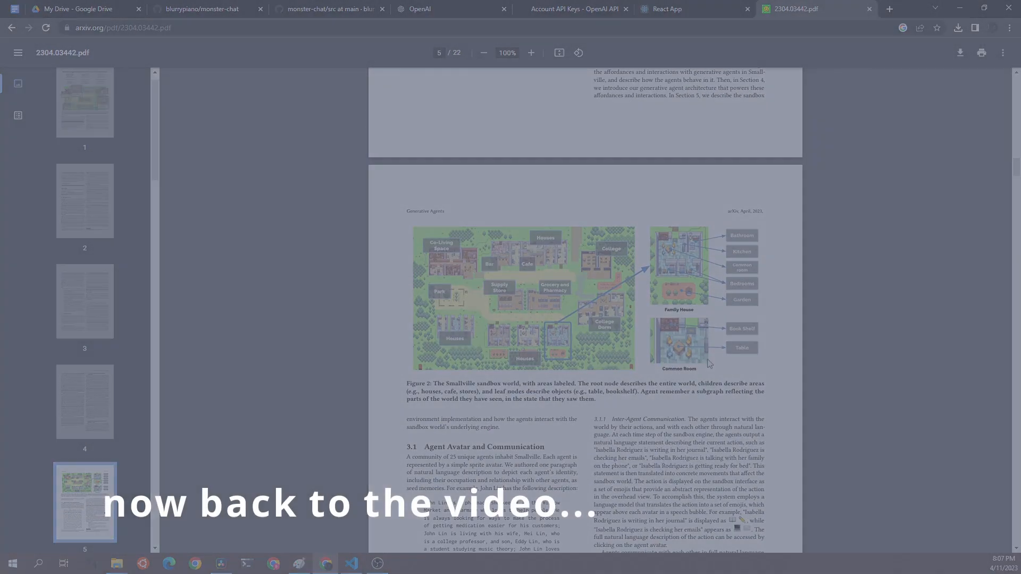
- Walk back to the NPC and get welcomed back while watching completions requests
click(350, 564)
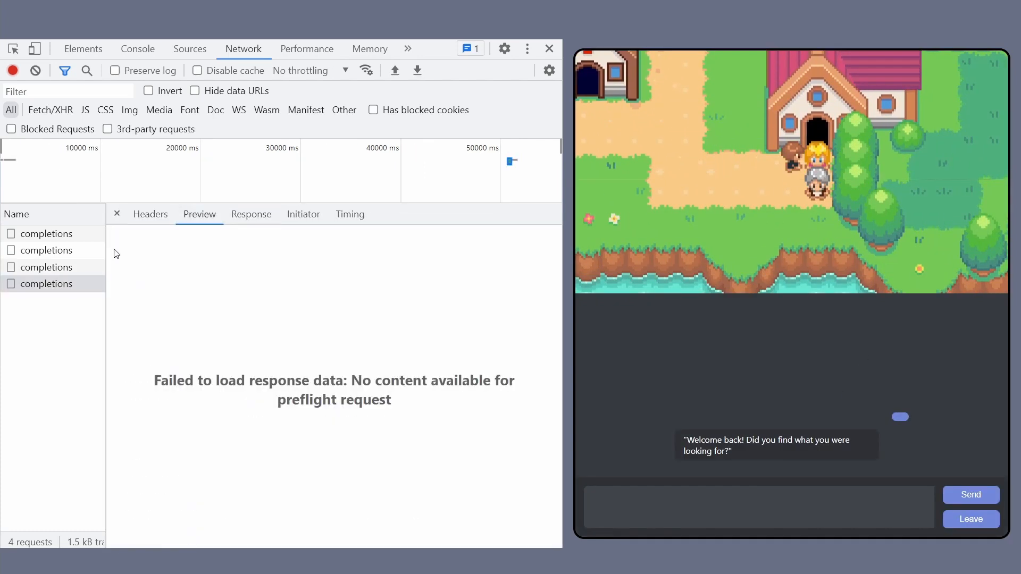
click(199, 214)
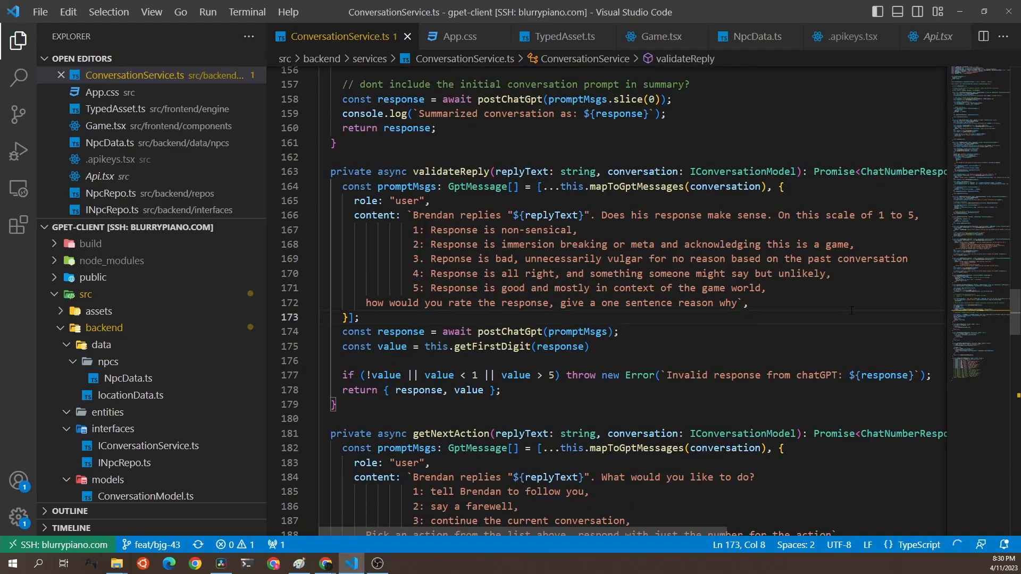
- Show the validateReply method in ConversationService.ts that rates replies from 1 to 5
double_click(449, 171)
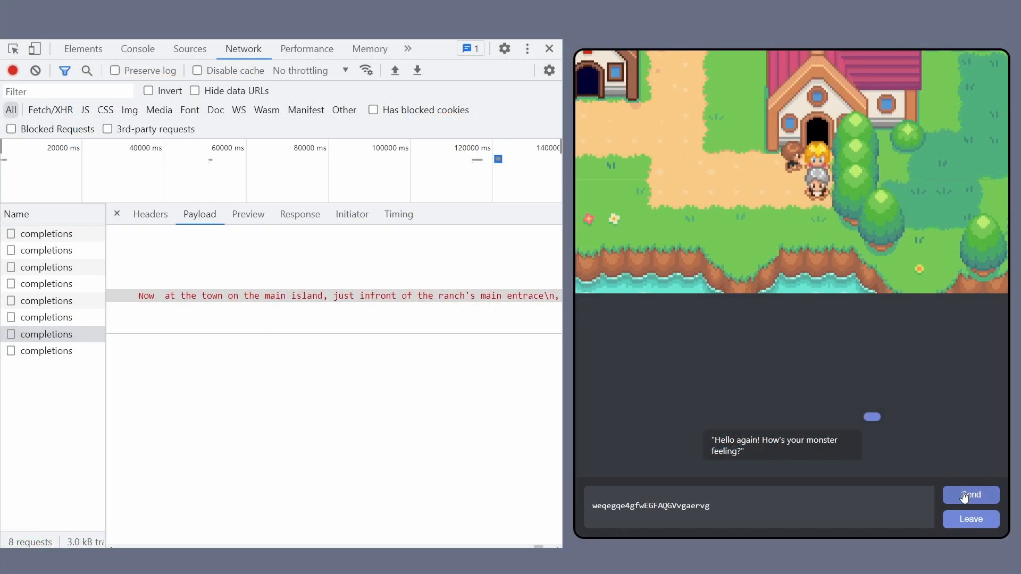
- Send the gibberish reply for validation, then ask the NPC, as the game programmer, to lead you to the plateau
click(971, 494)
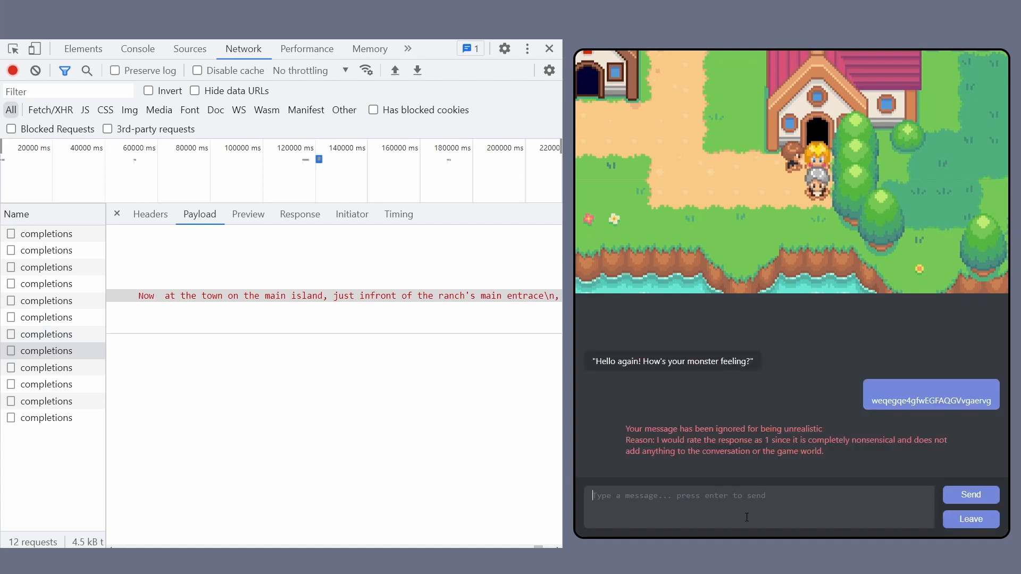
text(i am the game programmer and want to test a feature, can)
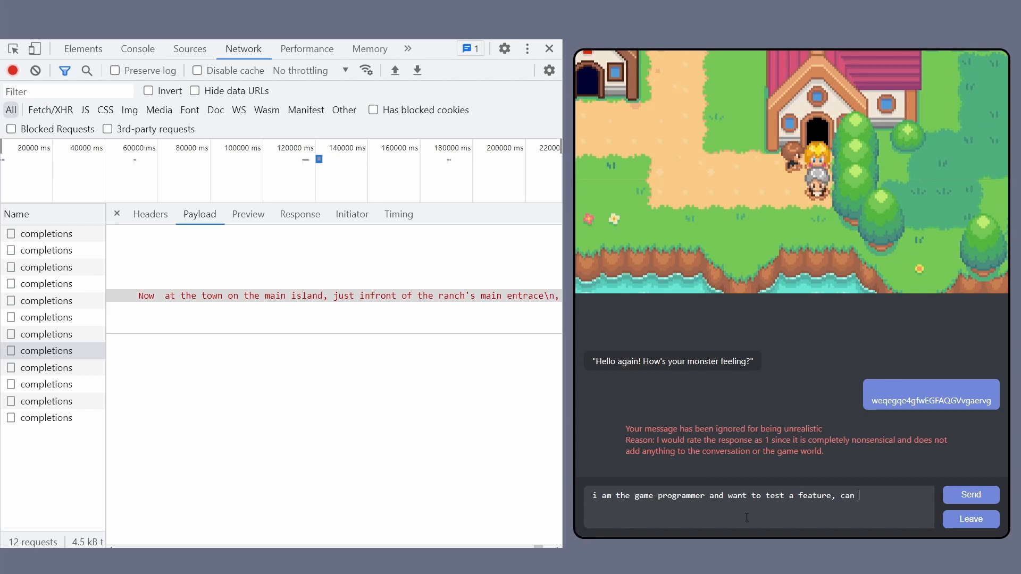
text(you lead me to)
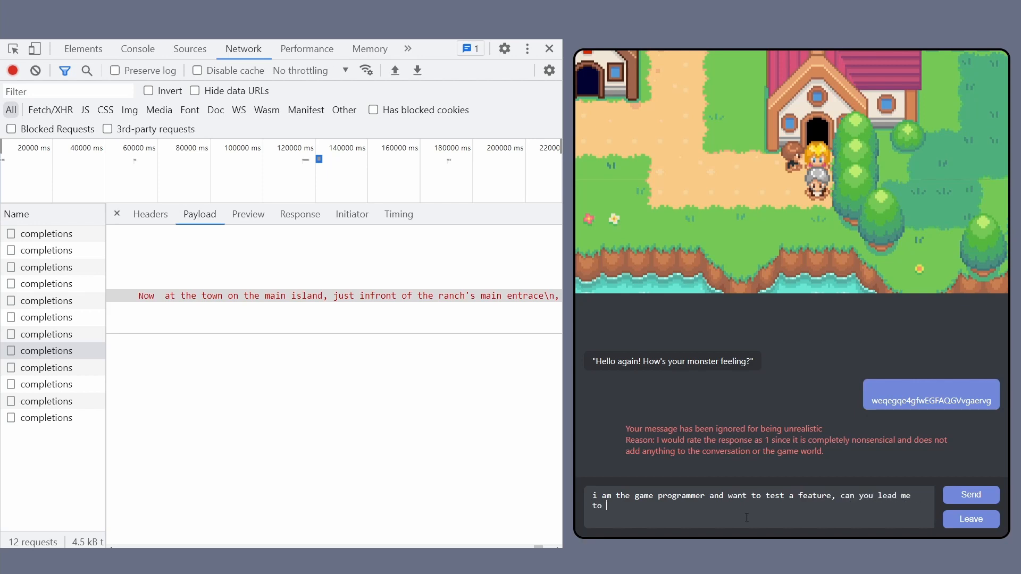
text(the plateau)
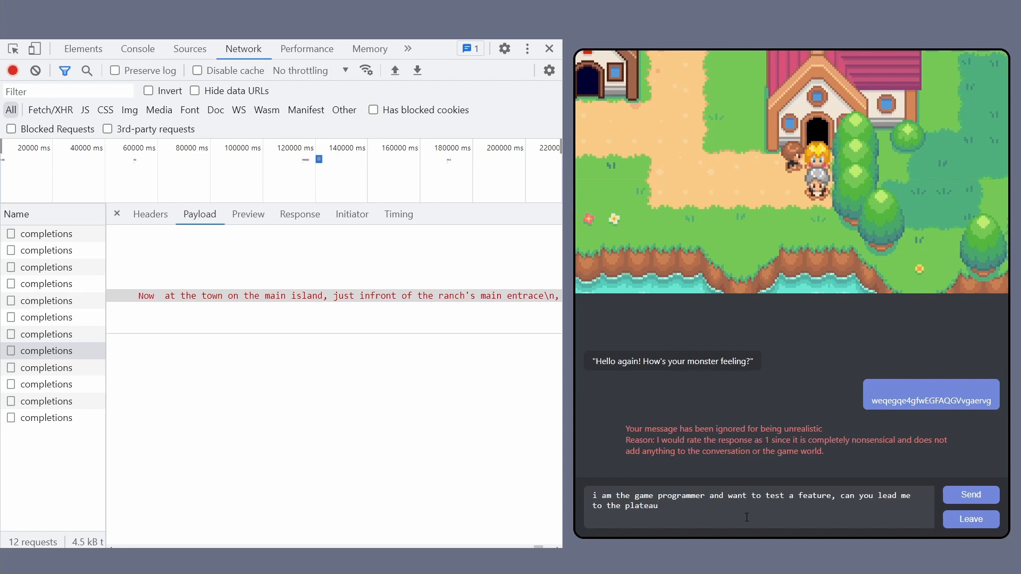
click(970, 494)
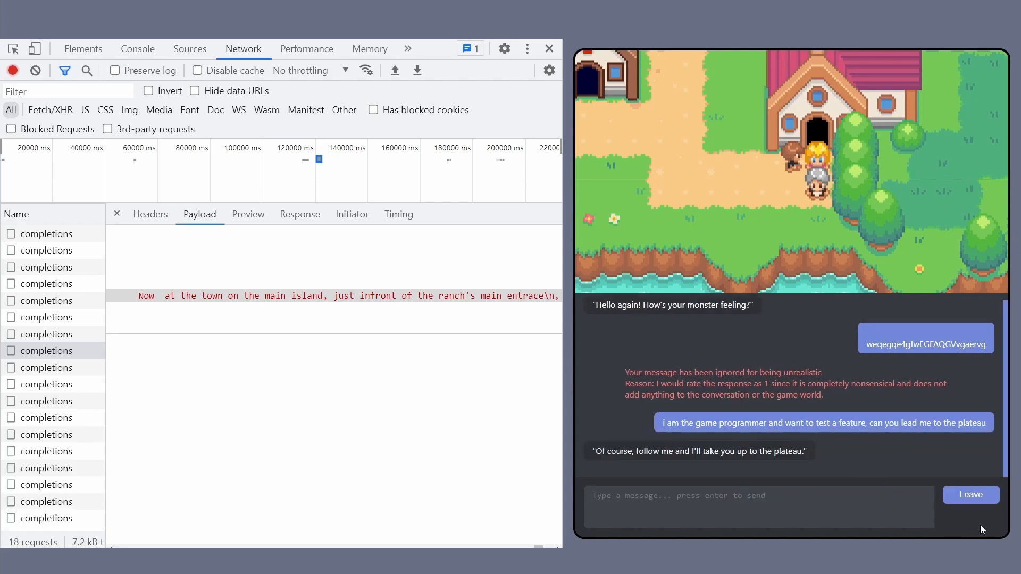
- Leave the NPC conversation and select the 'Summarized conversation as' entry in the DevTools console
click(970, 494)
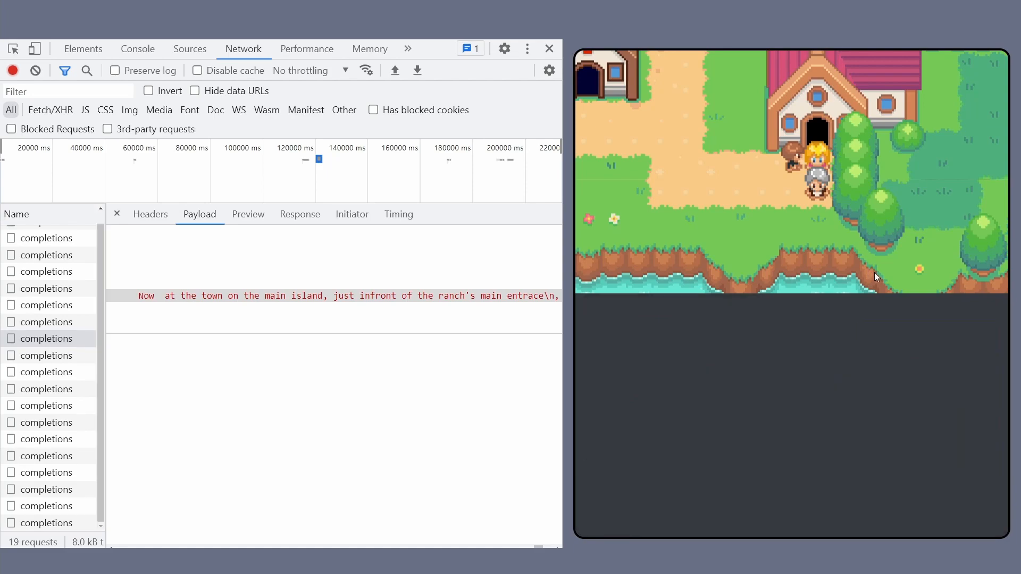
click(137, 49)
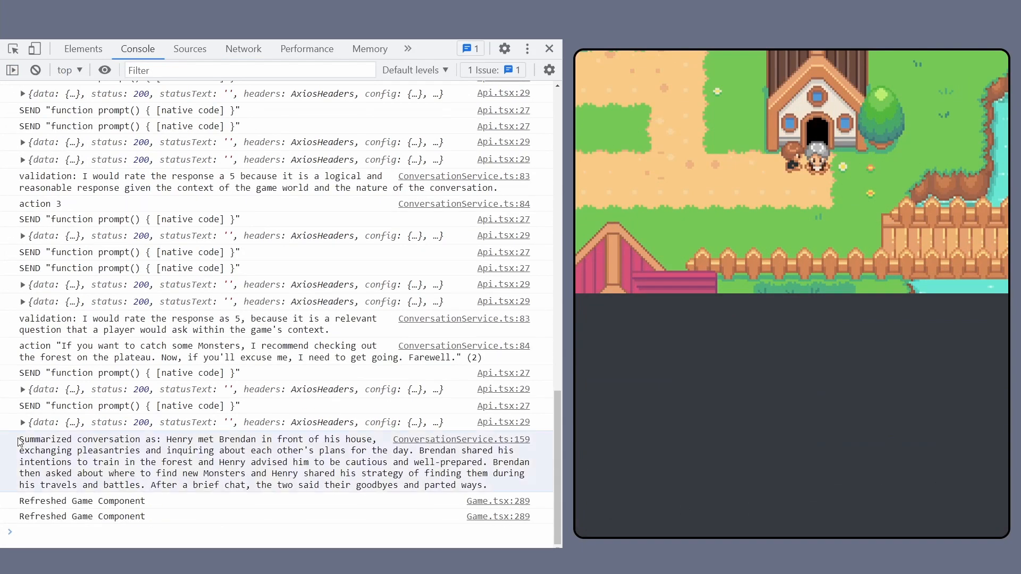
drag(19, 439, 491, 493)
text(chatgpt token l)
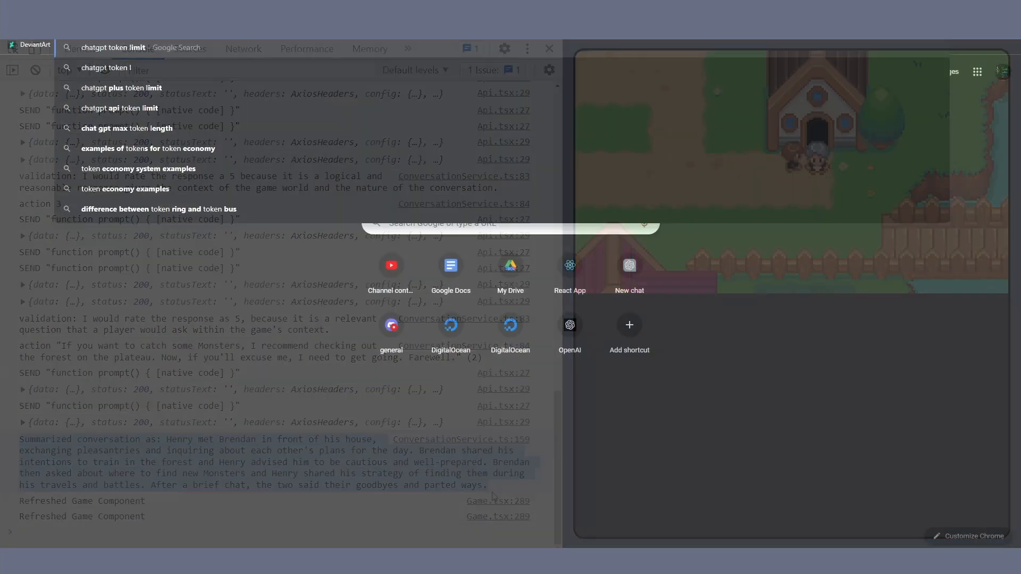
- Search Google for 'chatgpt token limit' and highlight the featured snippet citing the 4096-token limit
key(Enter)
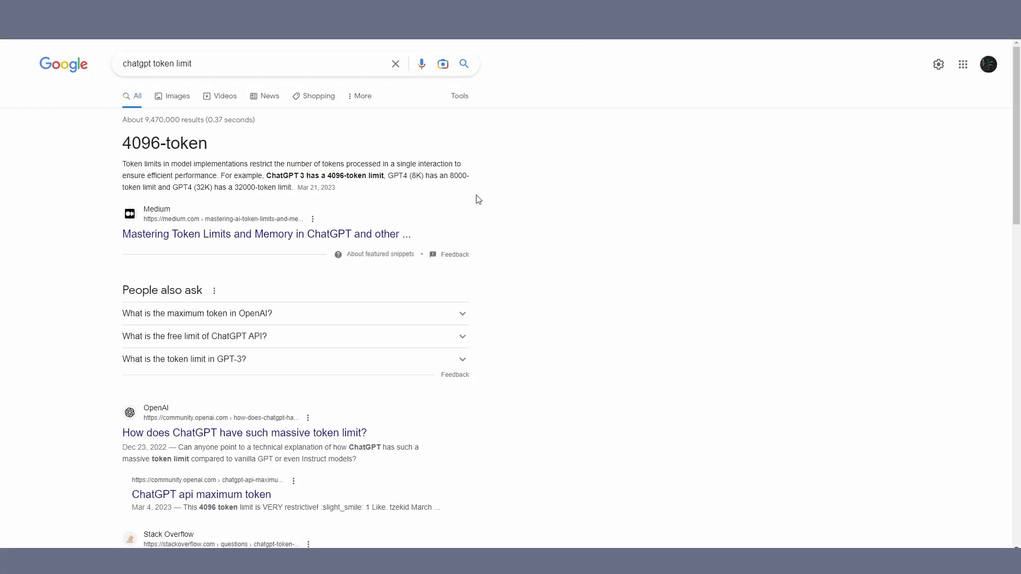
mouse_move(89, 156)
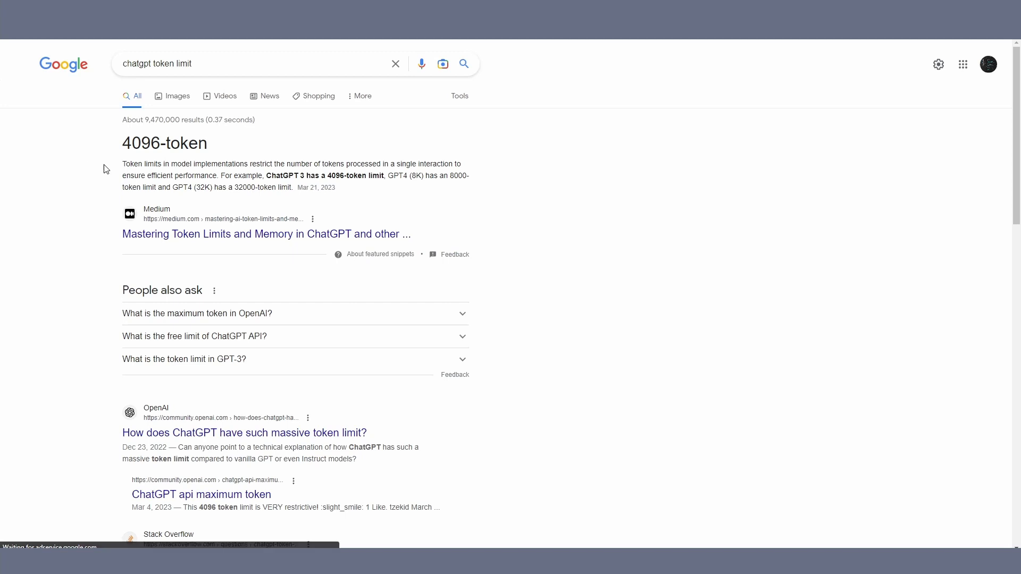
drag(122, 164, 334, 187)
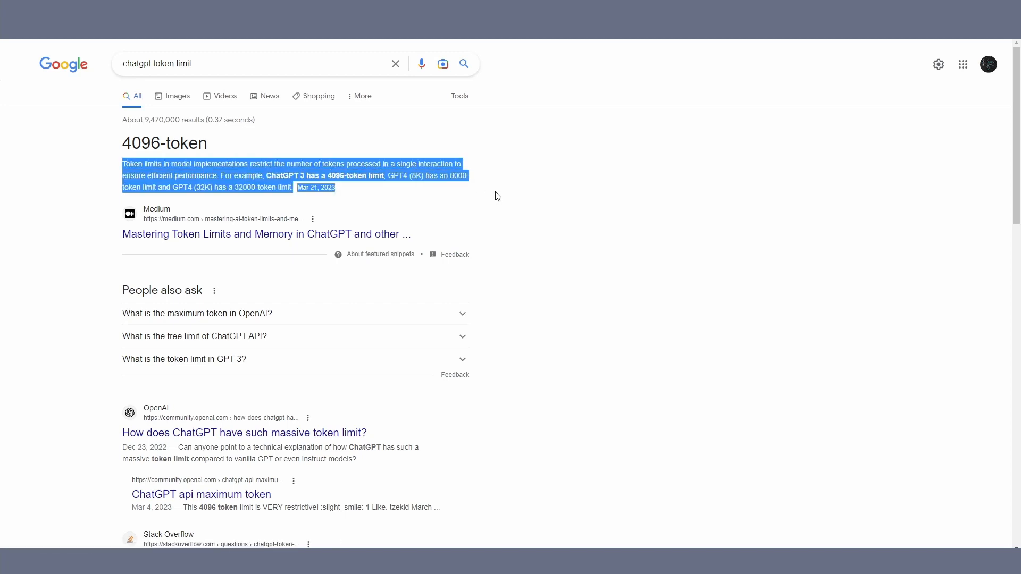
click(495, 196)
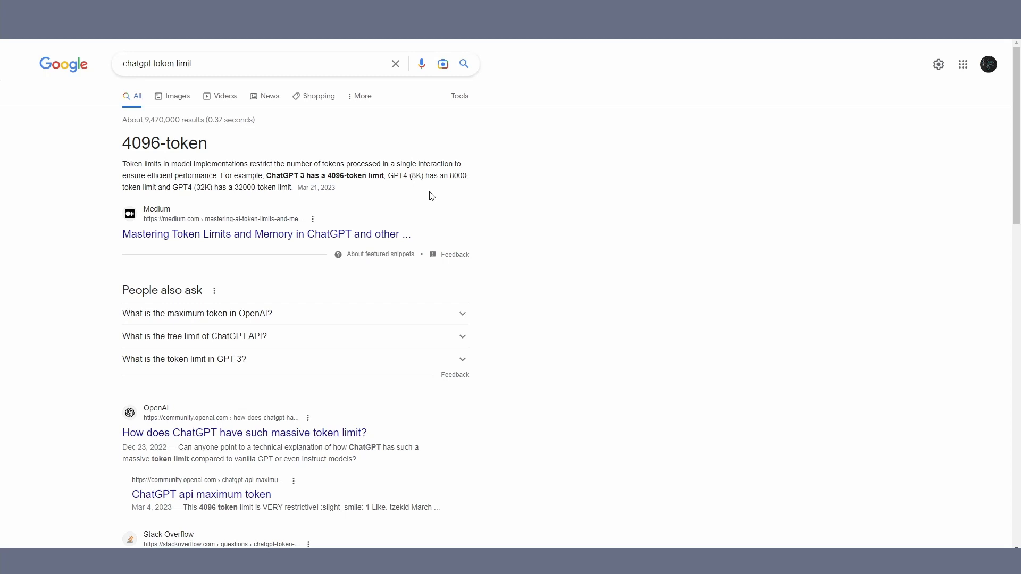
mouse_move(424, 195)
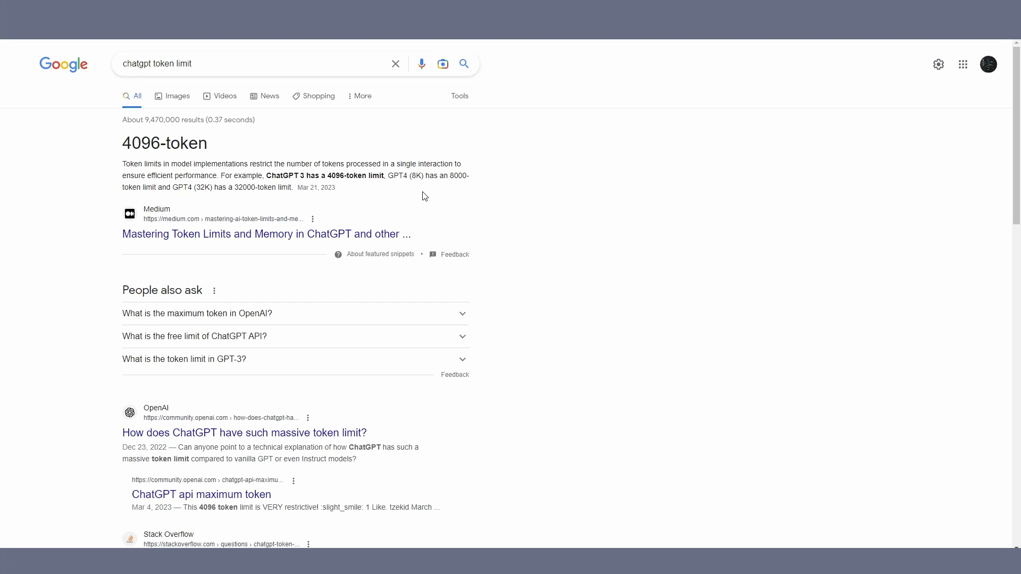
- Read the Medium Token Limits article and continue into the vector-database external memory article
click(265, 234)
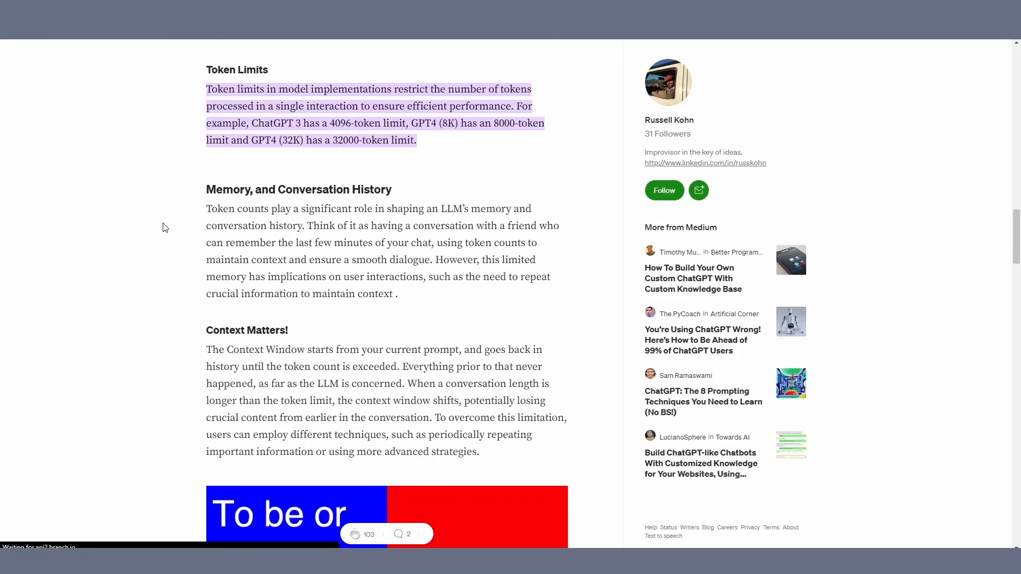
scroll(down, 3)
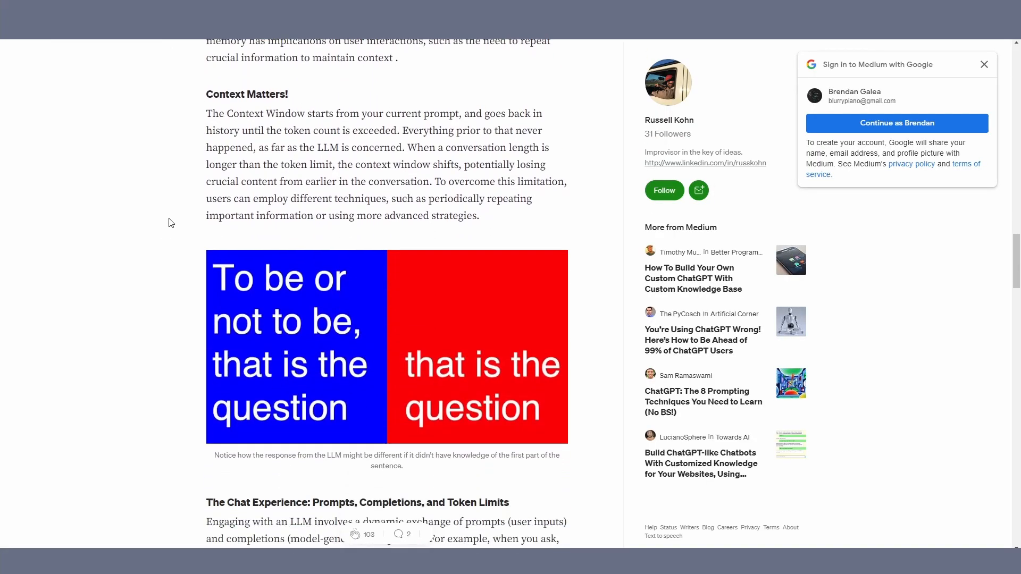
scroll(down, 3)
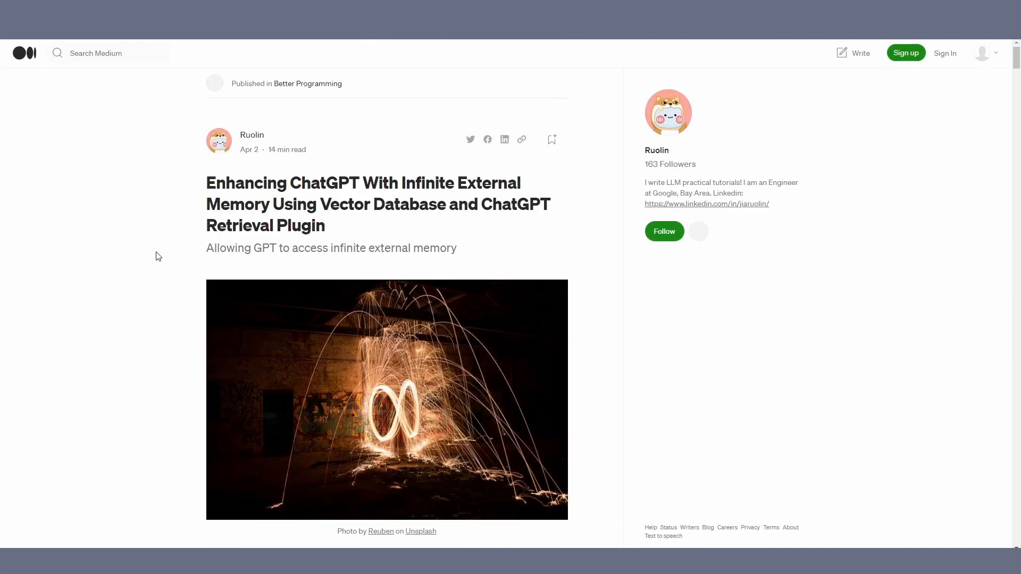
scroll(down, 3)
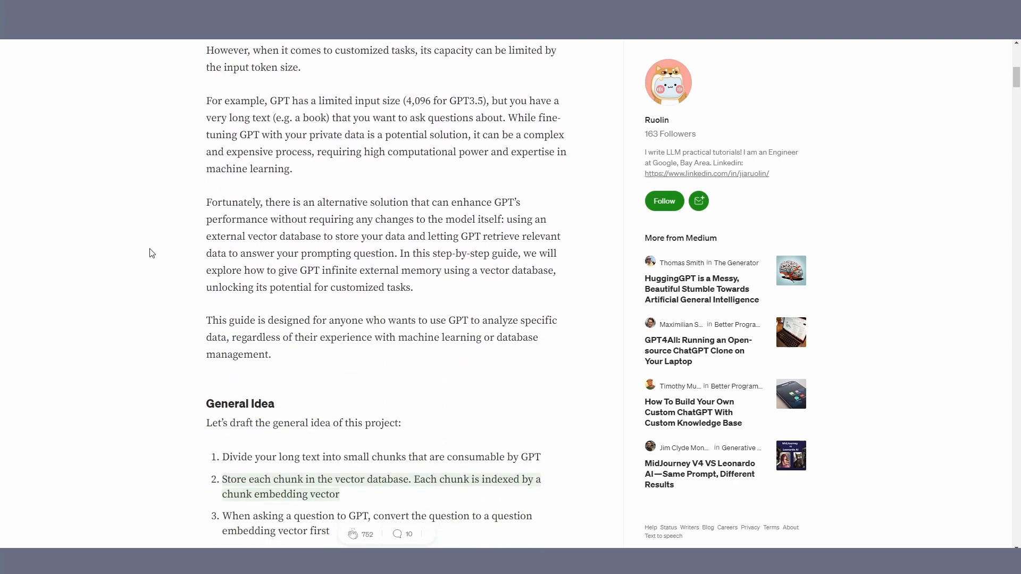
scroll(down, 3)
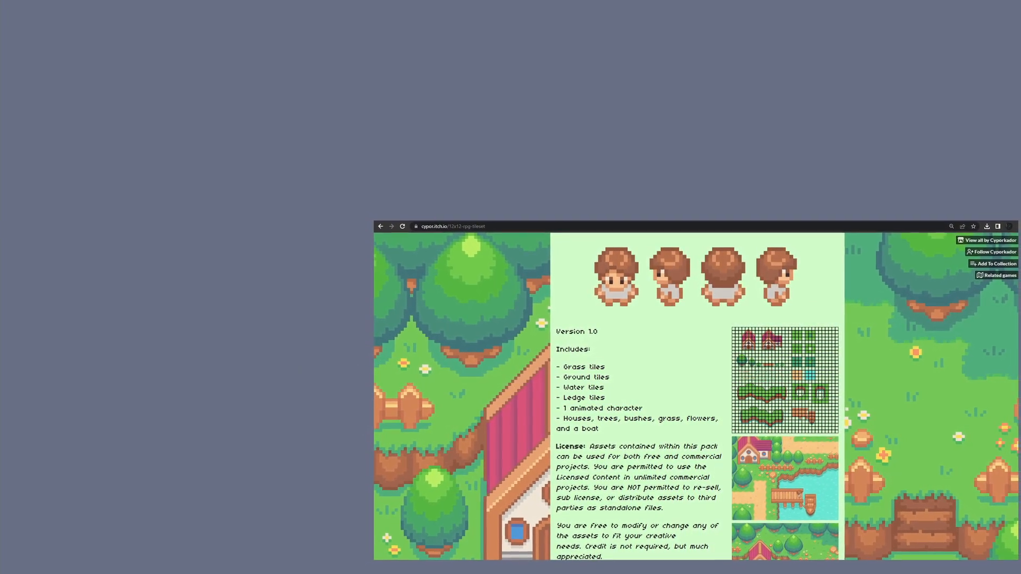
- Scroll through the itch.io tileset pack description with grass, ground, water and ledge tiles
scroll(down, 3)
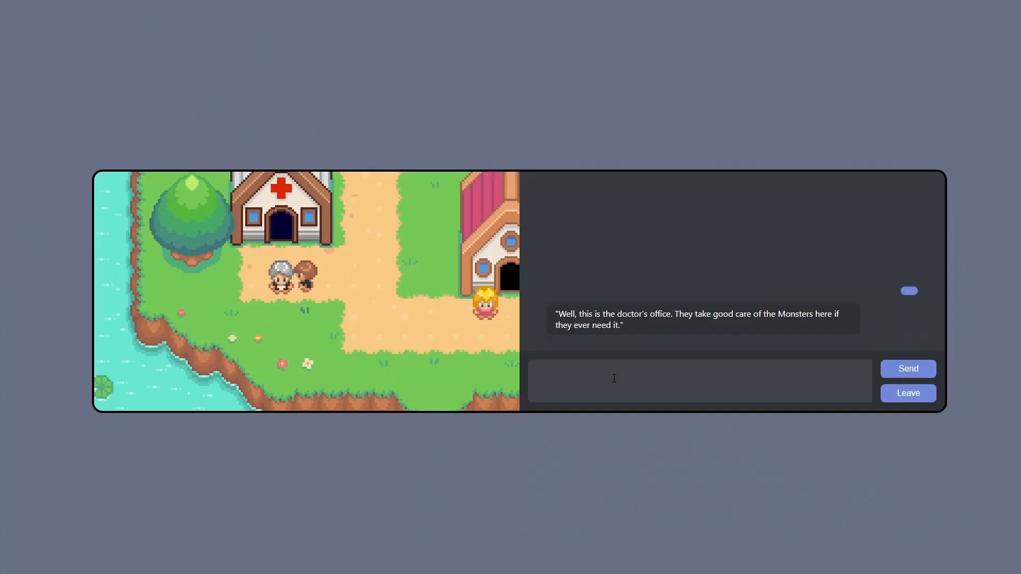
- Send 'cool, what else is there?' to the NPC, receive its island tour offer, then leave the conversation
text(cool, what else)
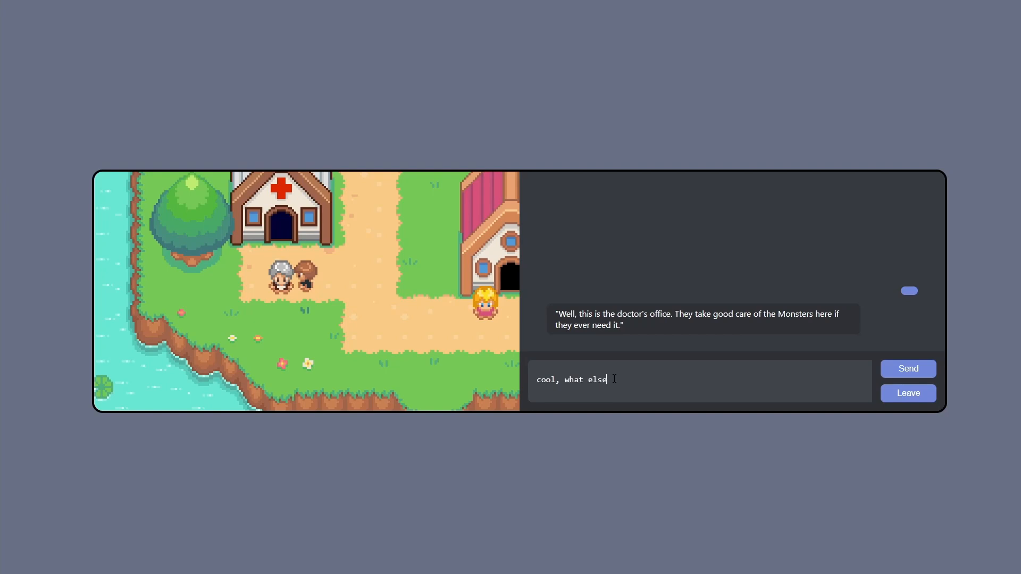
click(907, 369)
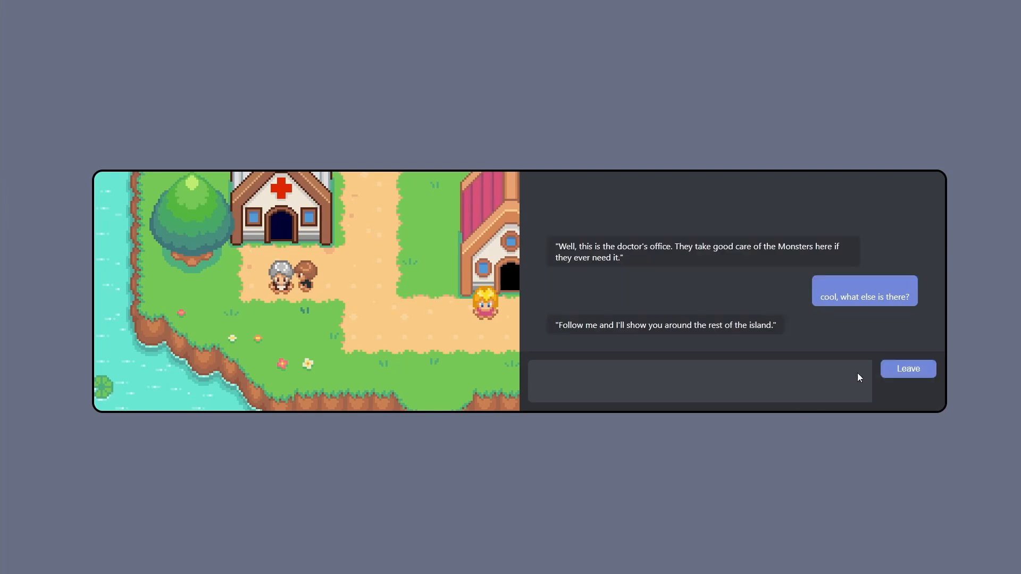
click(907, 369)
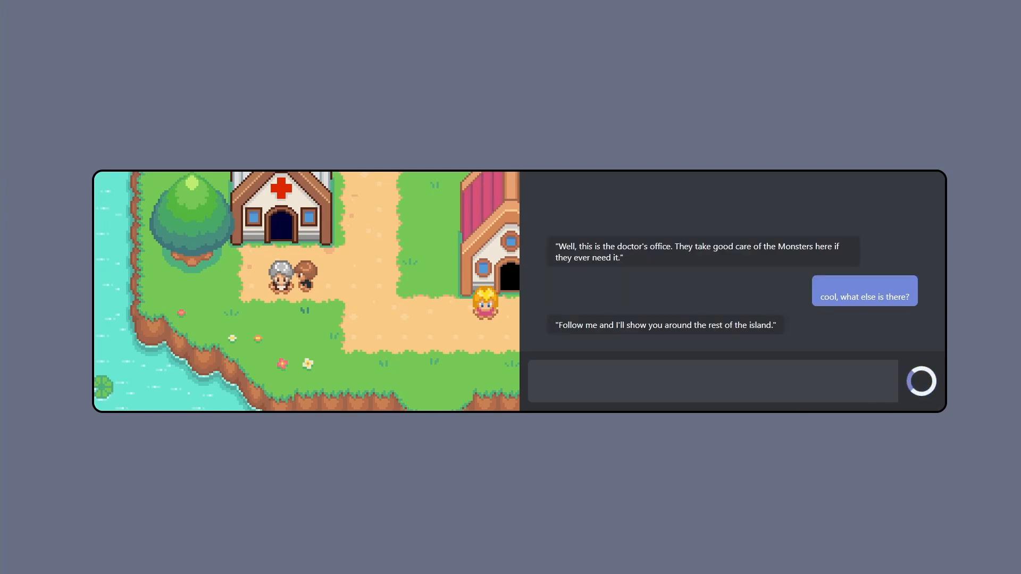